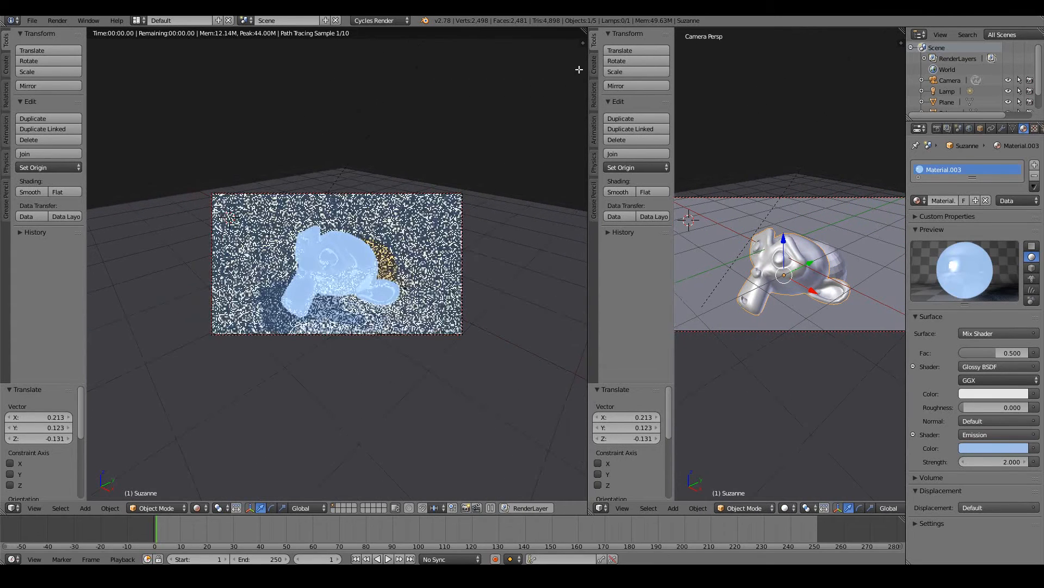
# - Switch the right viewport to Rendered shading and the left area to the Node Editor
pyautogui.click(777, 507)
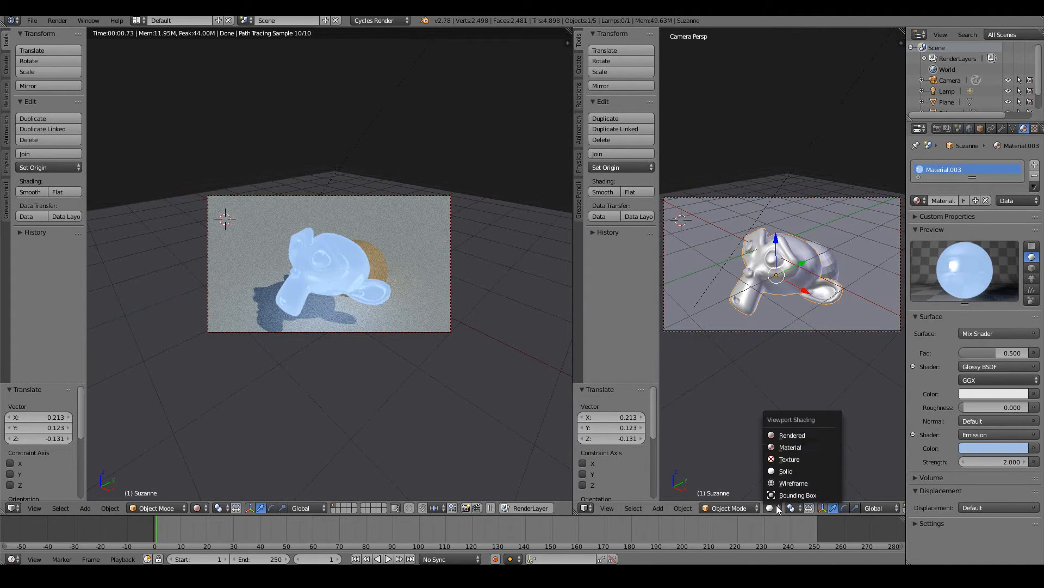
pyautogui.click(792, 435)
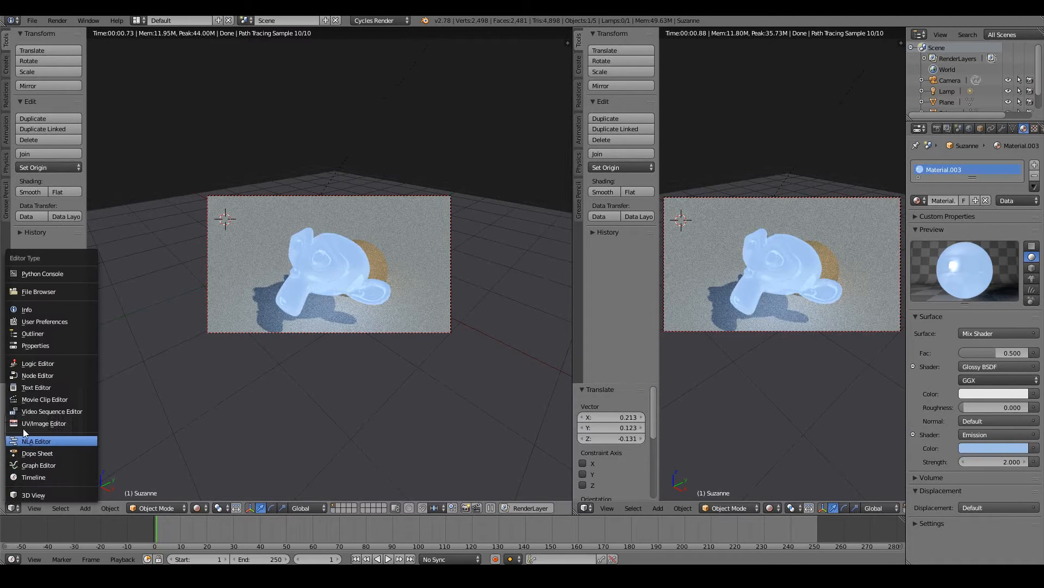
pyautogui.moveTo(38, 374)
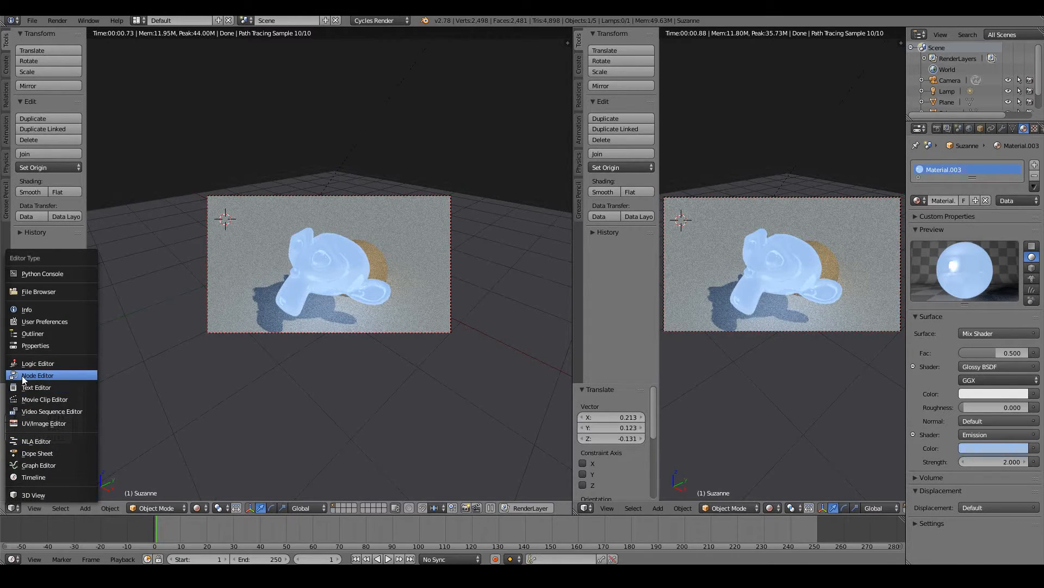
pyautogui.click(37, 374)
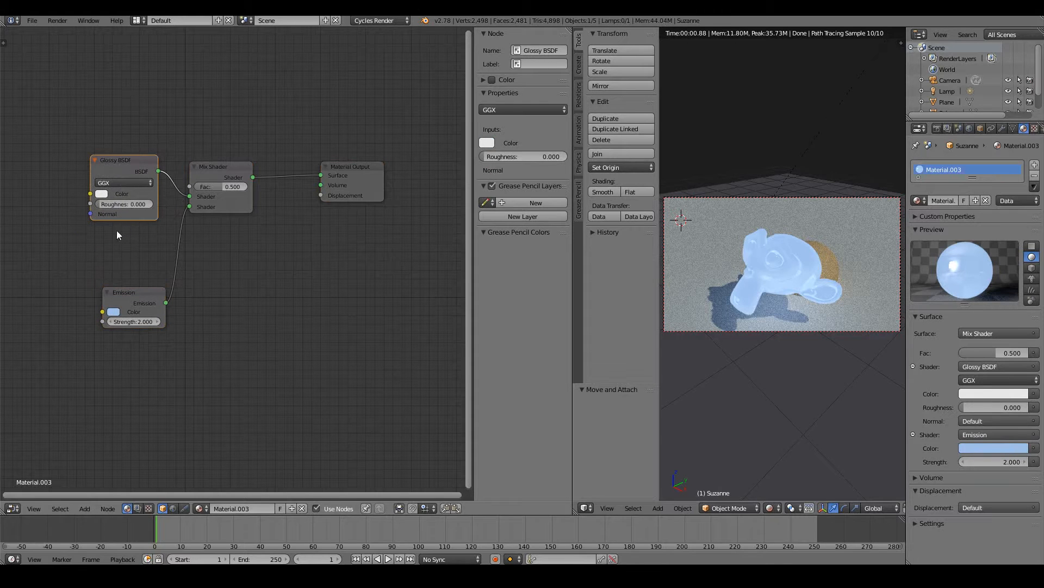
# - Delete the Glossy, Emission and Mix shader nodes, leaving only Material Output repositioned
pyautogui.moveTo(123, 292); pyautogui.dragTo(123, 244)
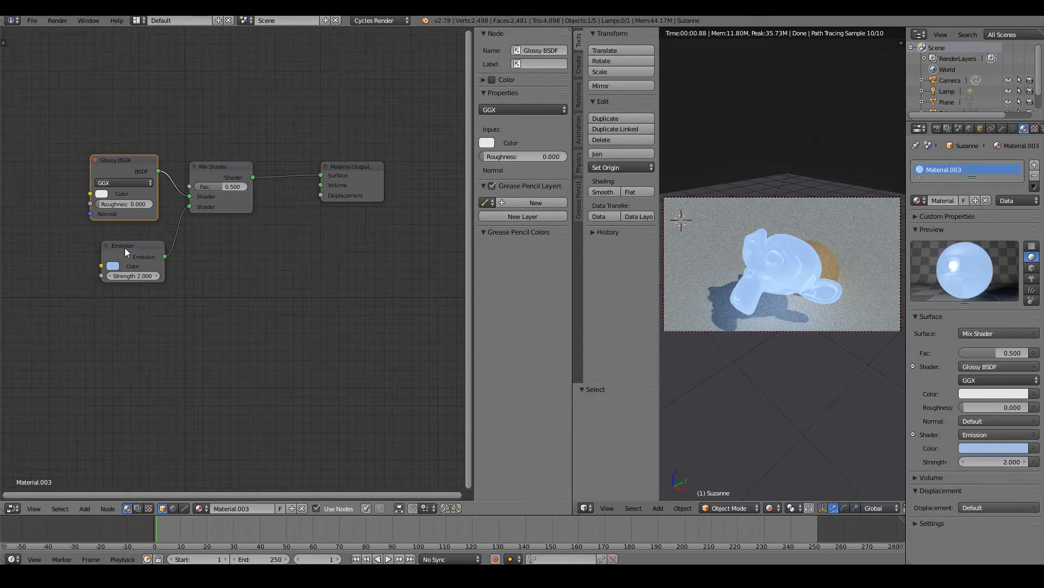
pyautogui.click(214, 166)
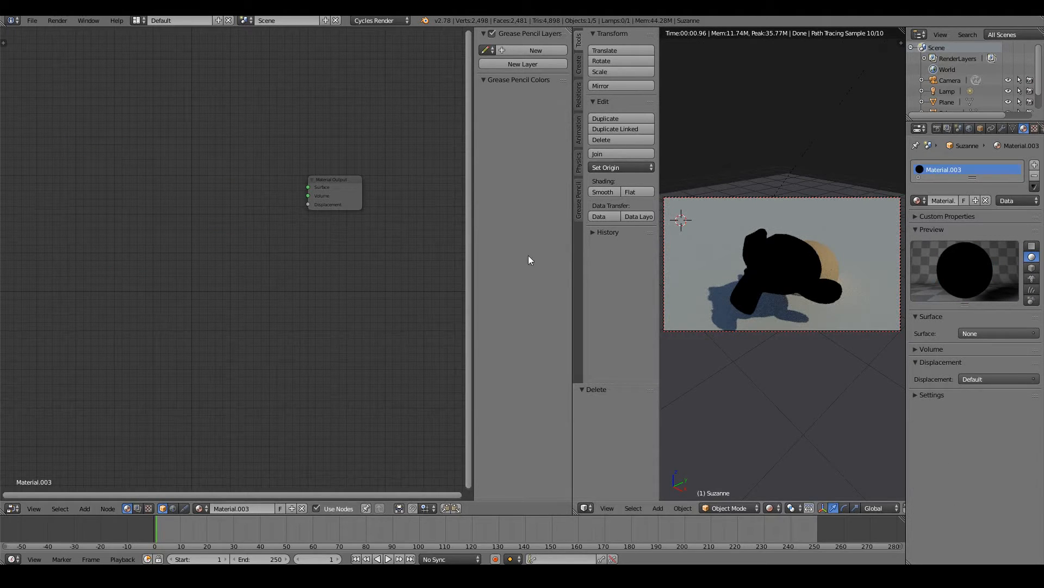
pyautogui.moveTo(333, 192); pyautogui.dragTo(381, 149)
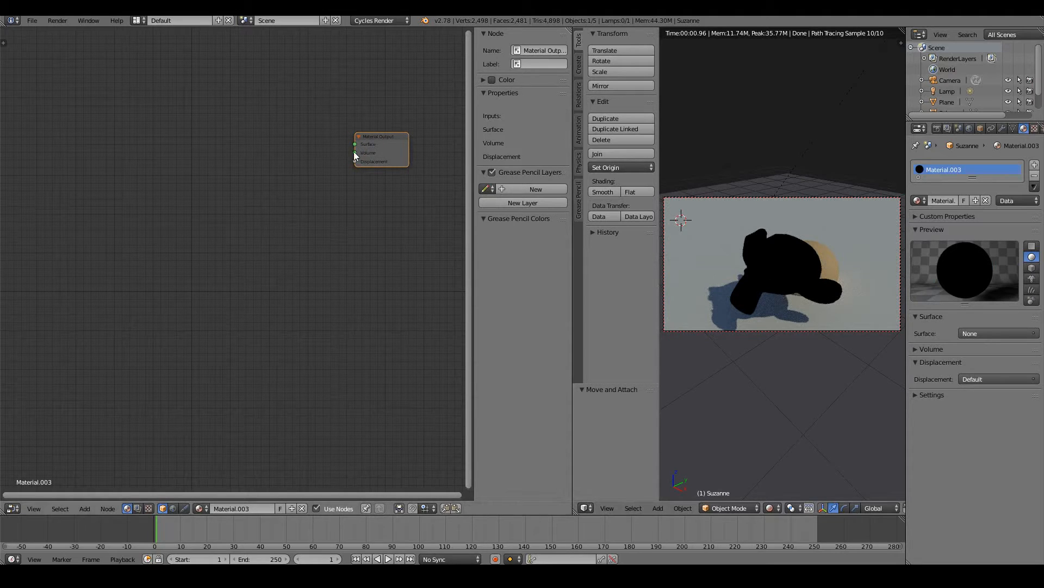
pyautogui.moveTo(795, 270)
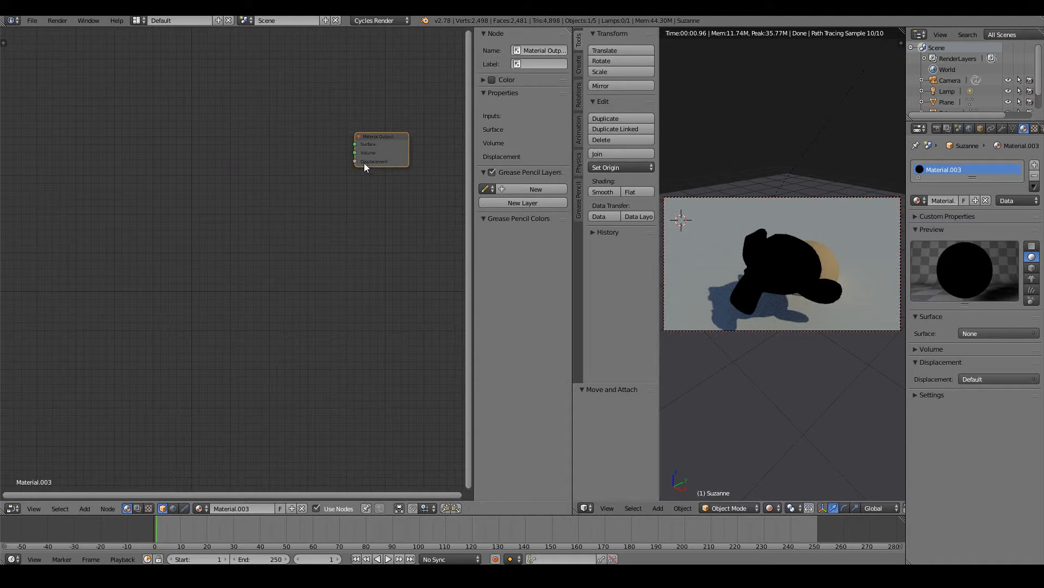
pyautogui.moveTo(776, 269)
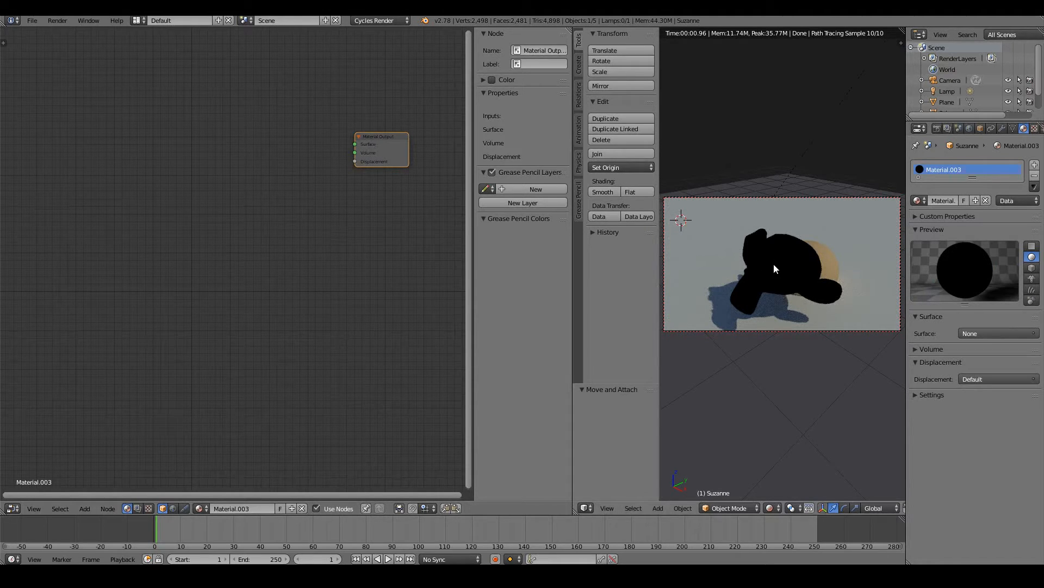
pyautogui.moveTo(48, 168)
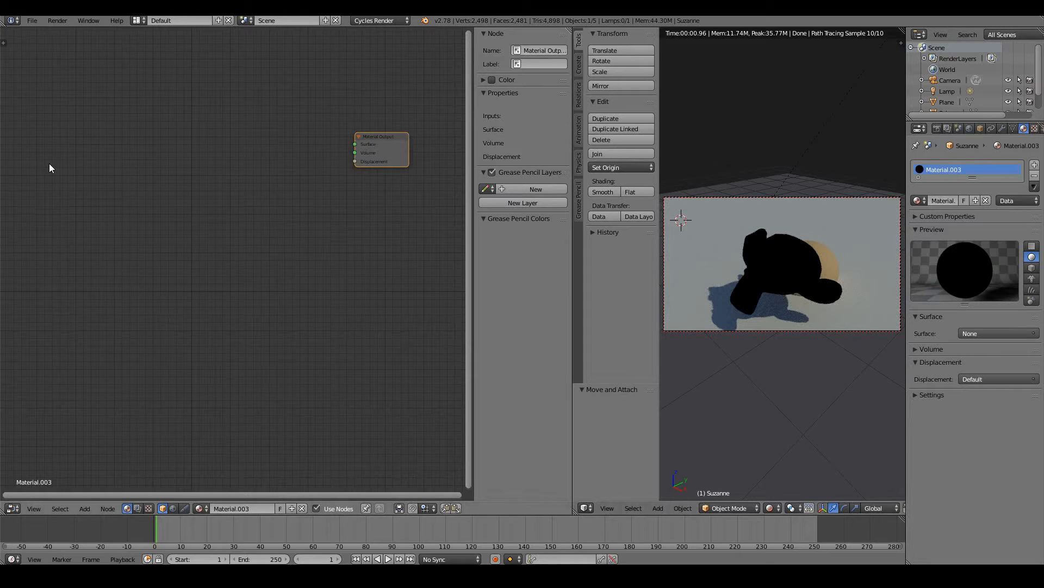
pyautogui.moveTo(65, 156)
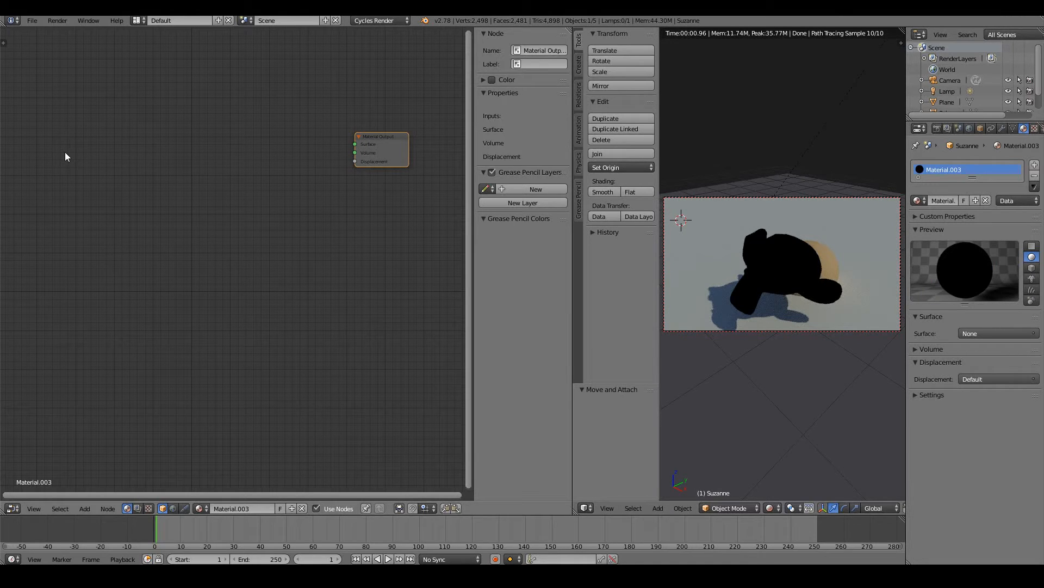
# - Add a blue Diffuse BSDF node and link its BSDF output to the Material Output Surface
pyautogui.click(84, 508)
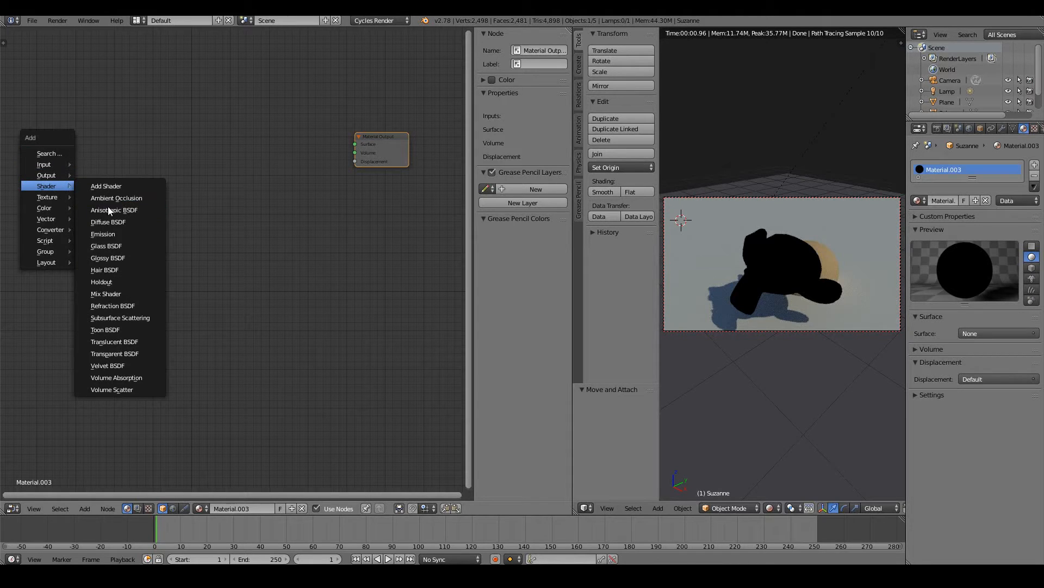
pyautogui.moveTo(104, 311)
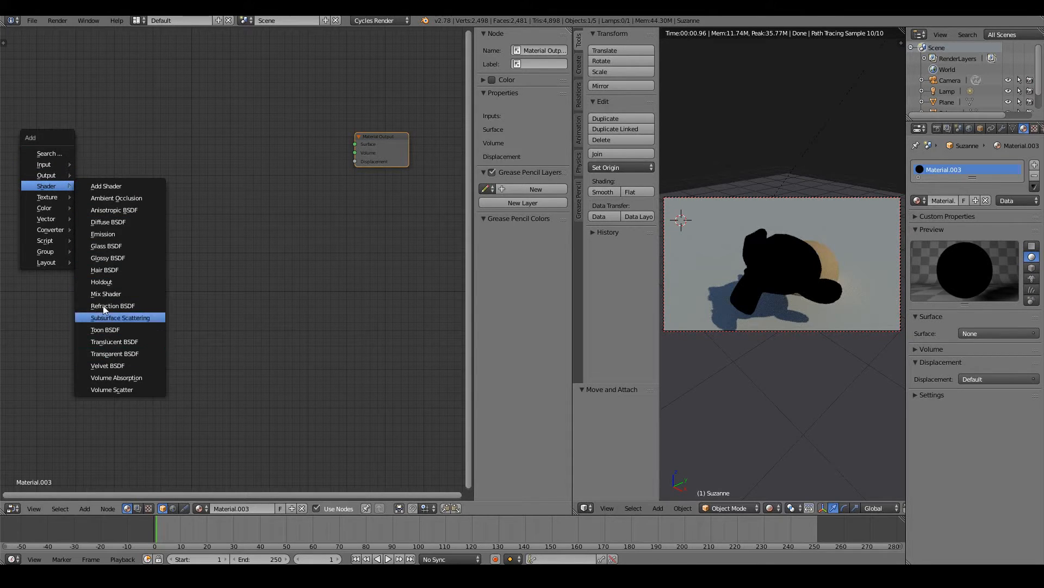
pyautogui.click(108, 222)
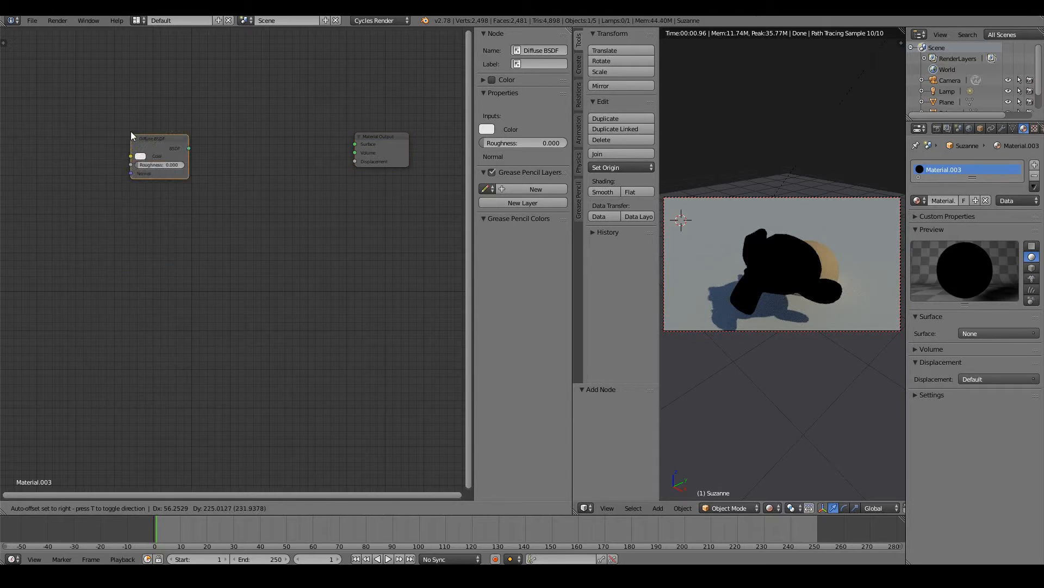
pyautogui.moveTo(160, 157); pyautogui.dragTo(128, 150)
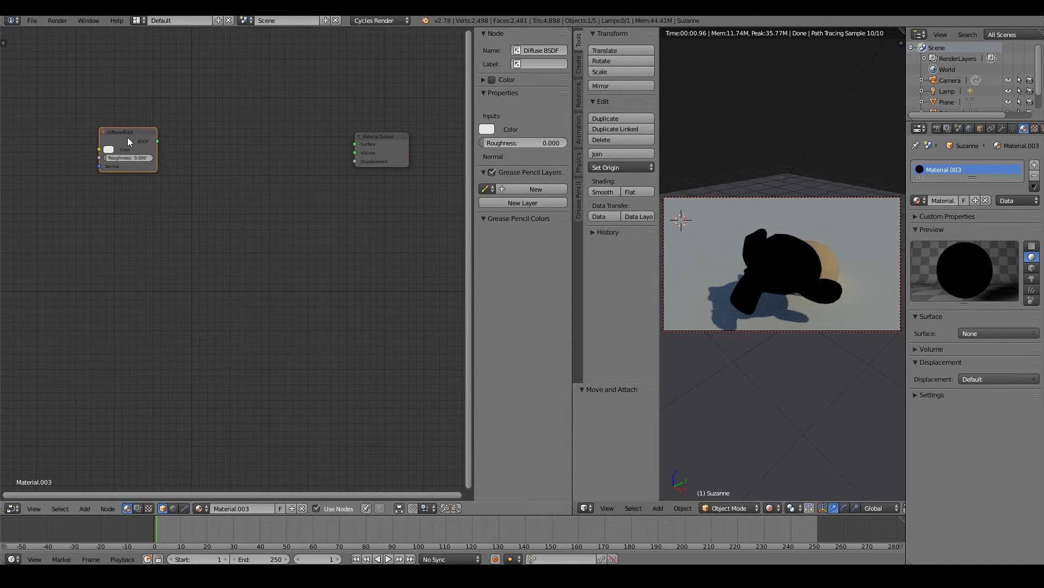
pyautogui.moveTo(744, 251)
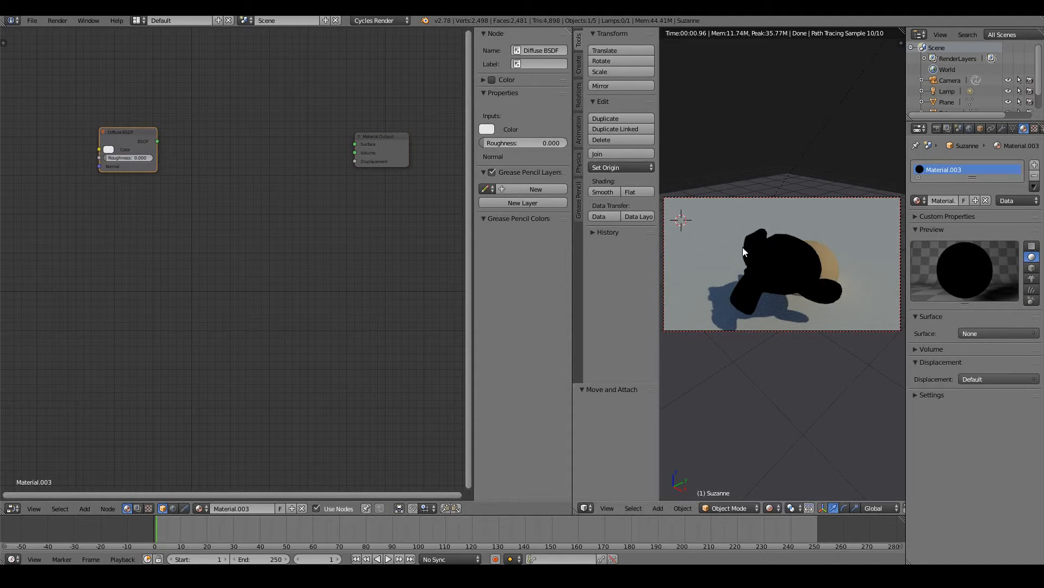
pyautogui.moveTo(246, 167)
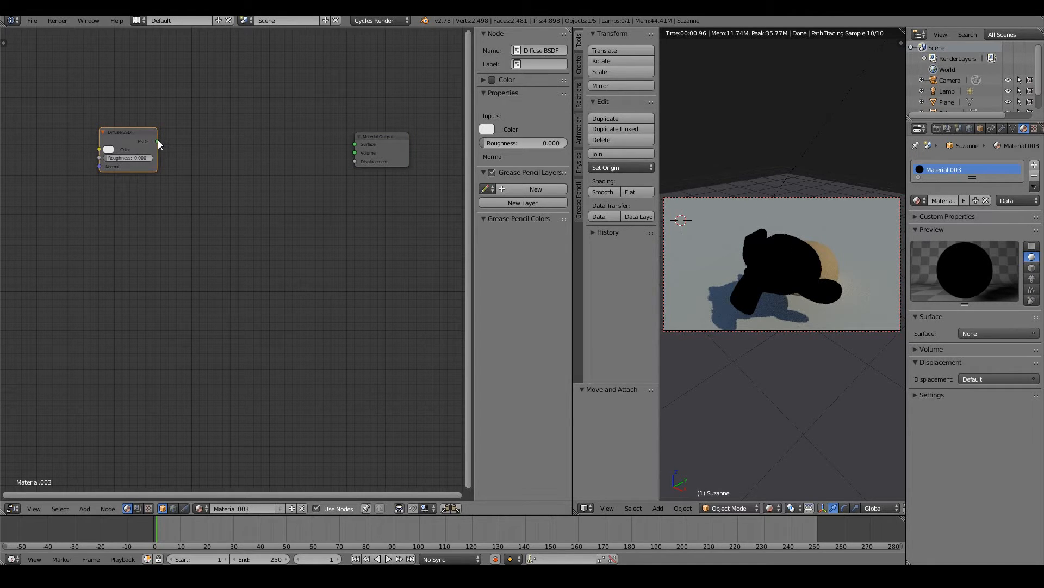
pyautogui.moveTo(156, 141); pyautogui.dragTo(174, 146)
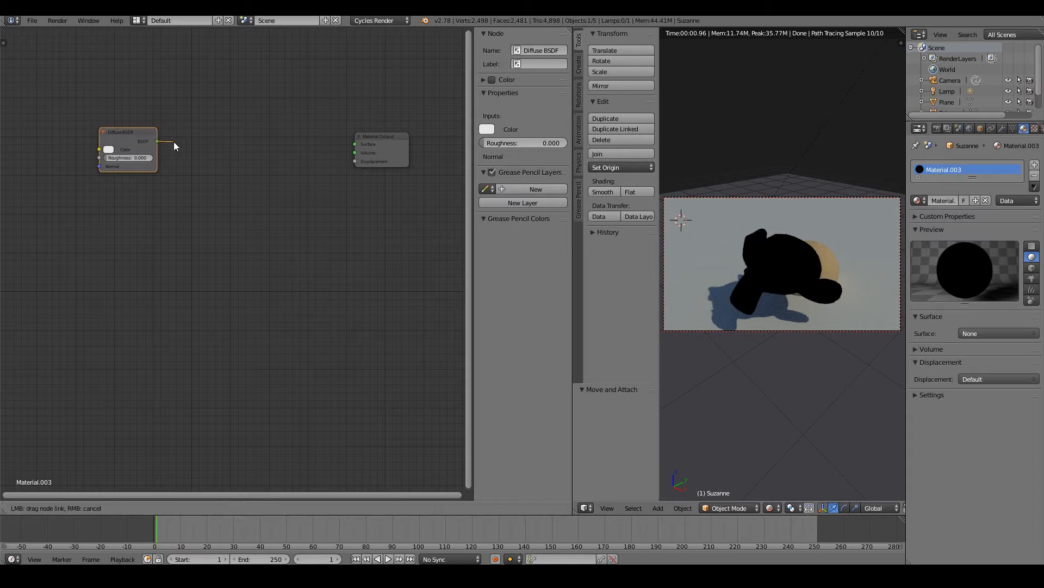
pyautogui.moveTo(154, 140); pyautogui.dragTo(355, 143)
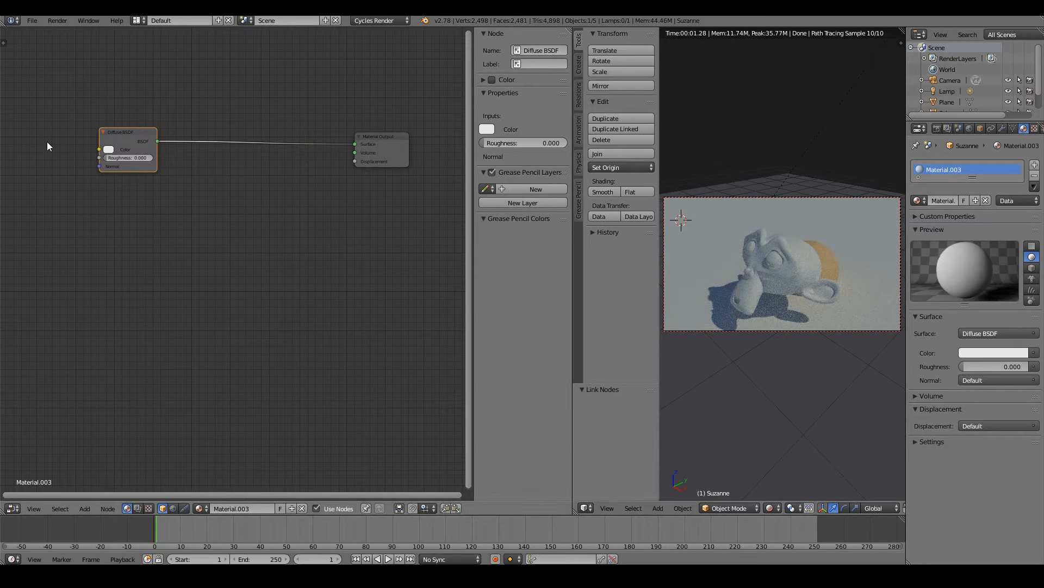
pyautogui.click(109, 149)
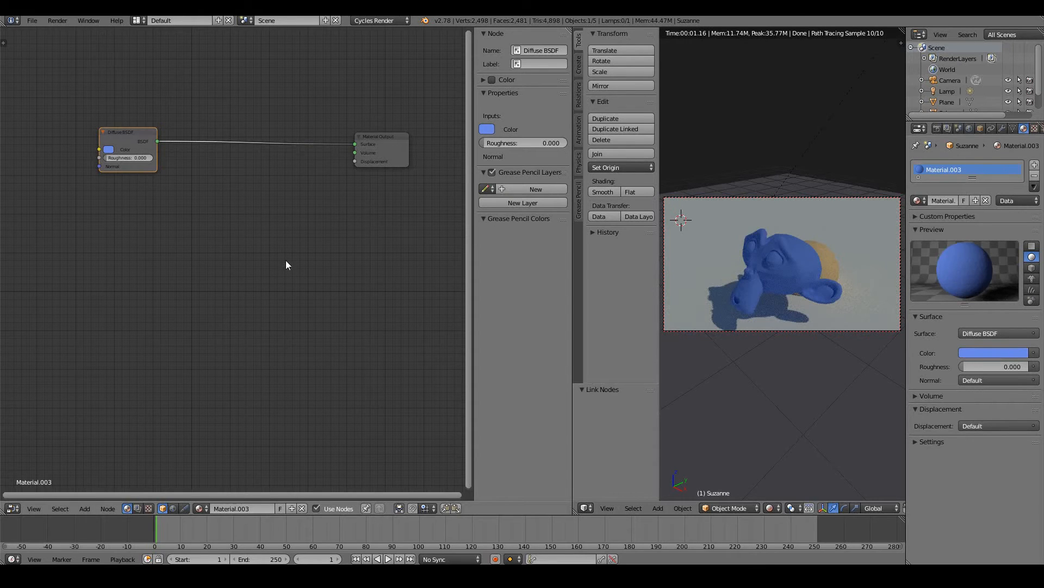
pyautogui.moveTo(128, 132); pyautogui.dragTo(96, 131)
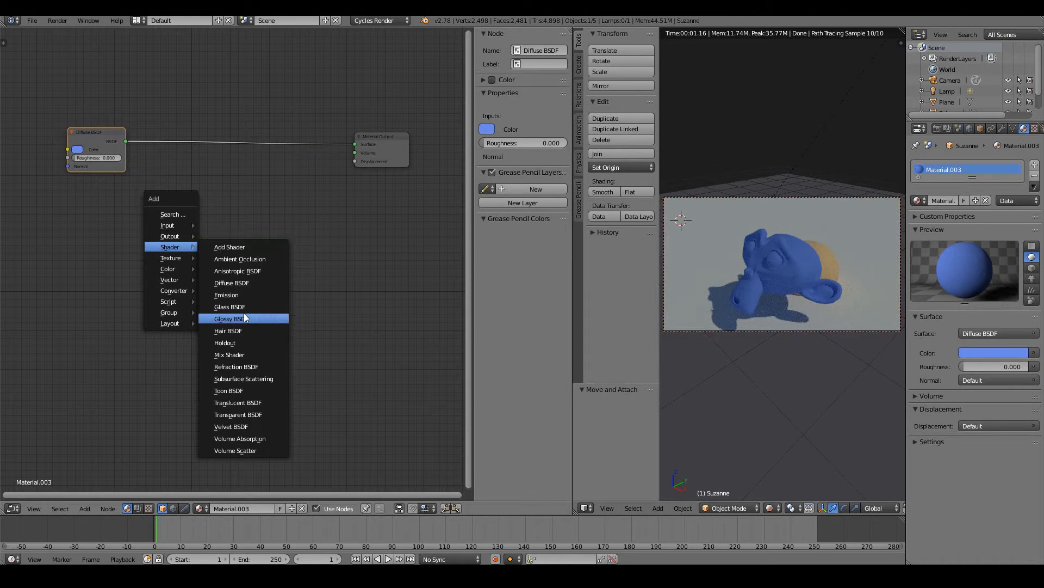
# - Add a Glossy BSDF with Roughness 0 and wire it to the Material Output Surface instead
pyautogui.click(228, 318)
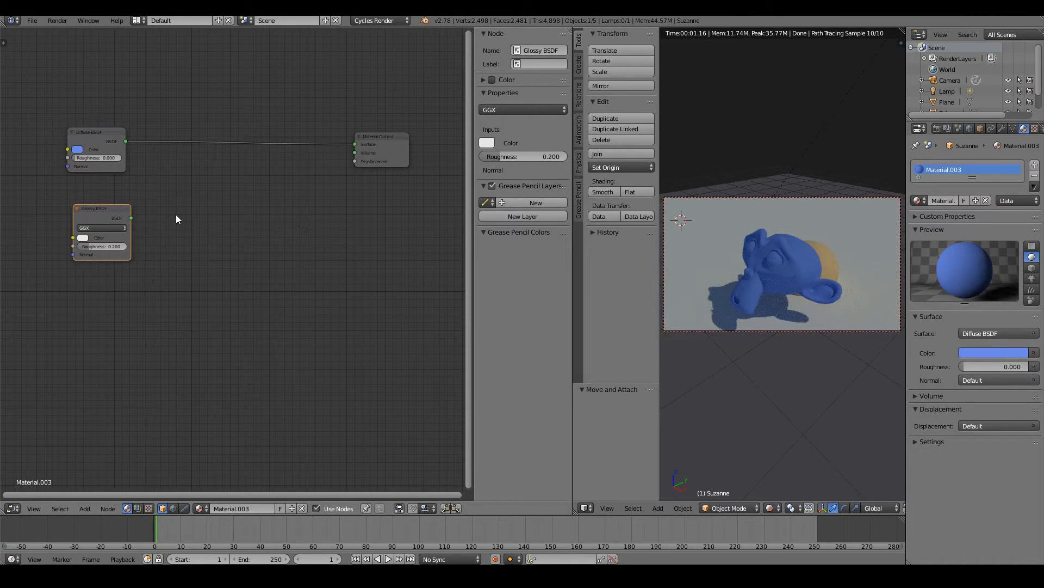
pyautogui.moveTo(132, 218); pyautogui.dragTo(247, 203)
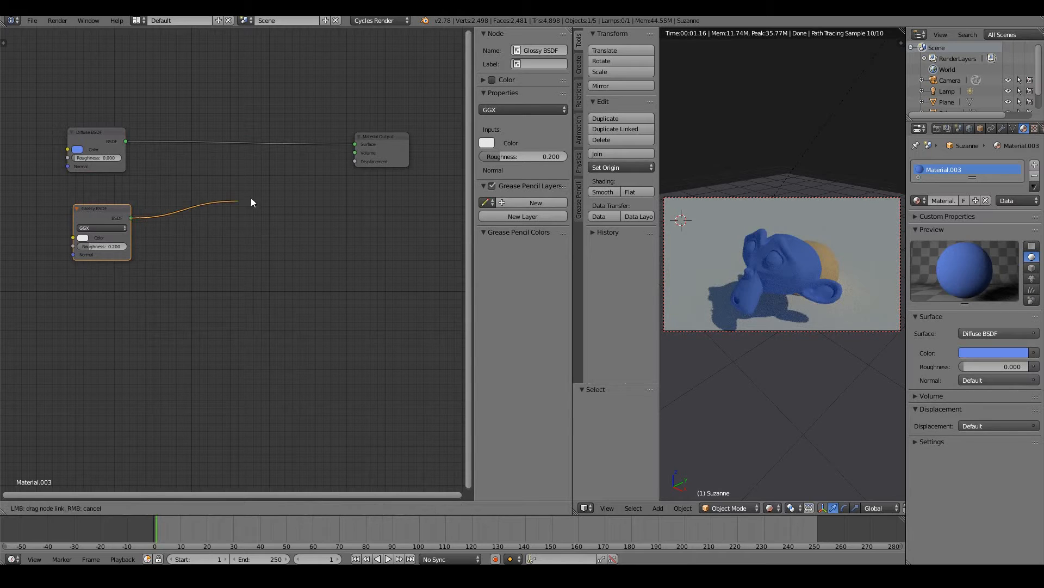
pyautogui.moveTo(132, 217); pyautogui.dragTo(355, 144)
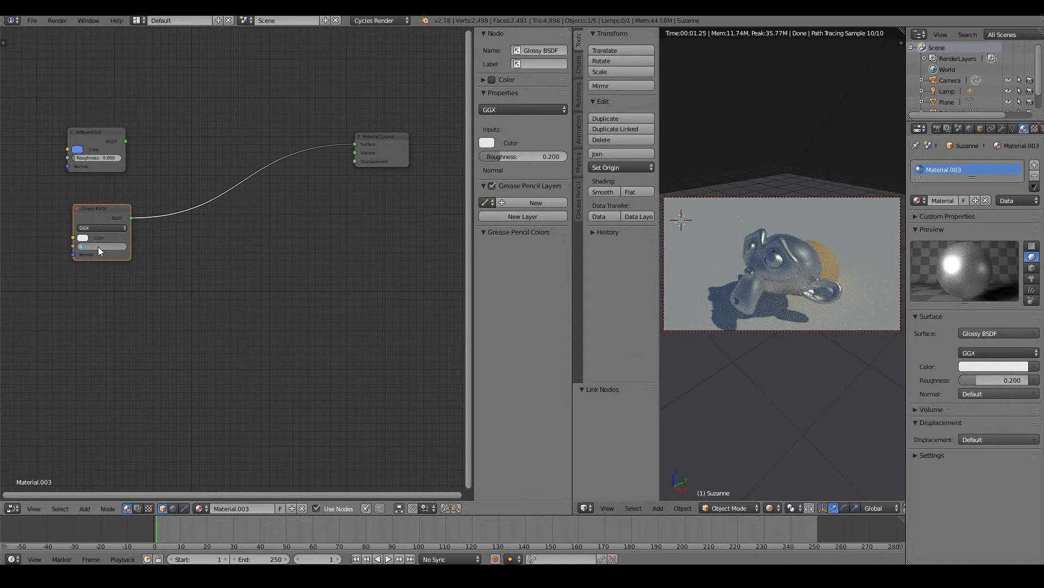
pyautogui.moveTo(103, 246); pyautogui.dragTo(70, 246)
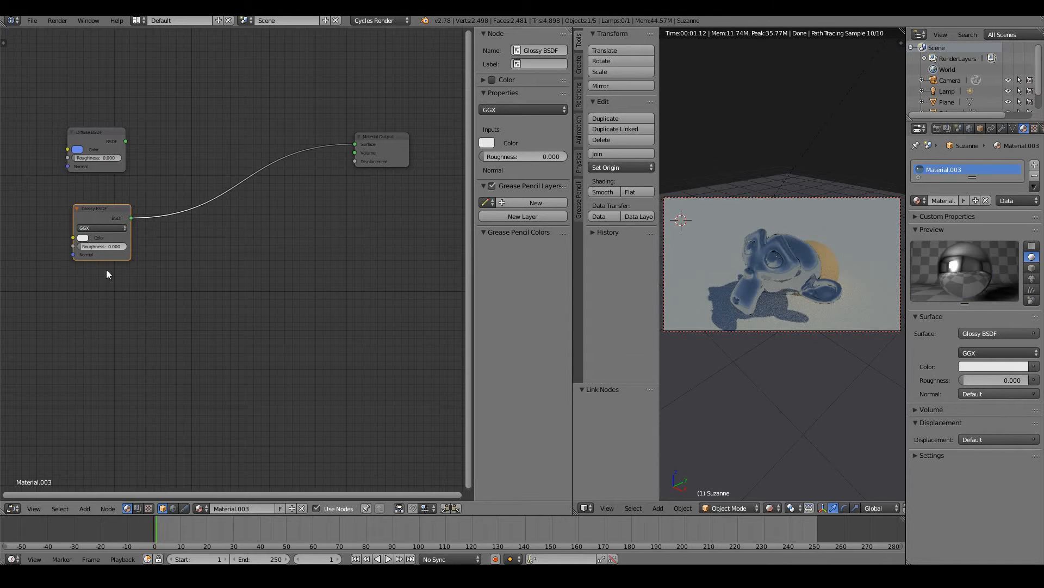
pyautogui.moveTo(264, 262)
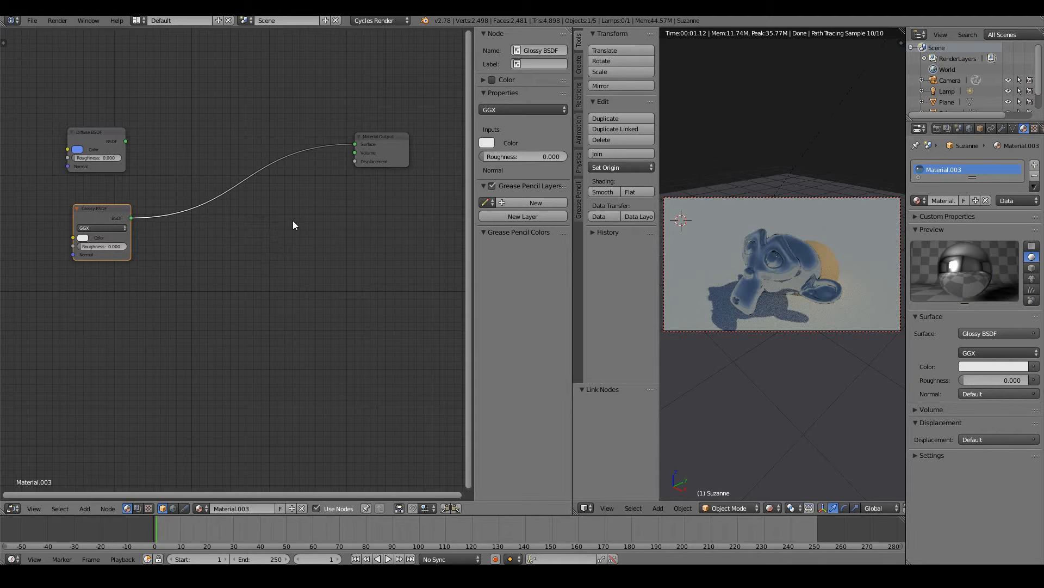
pyautogui.click(84, 508)
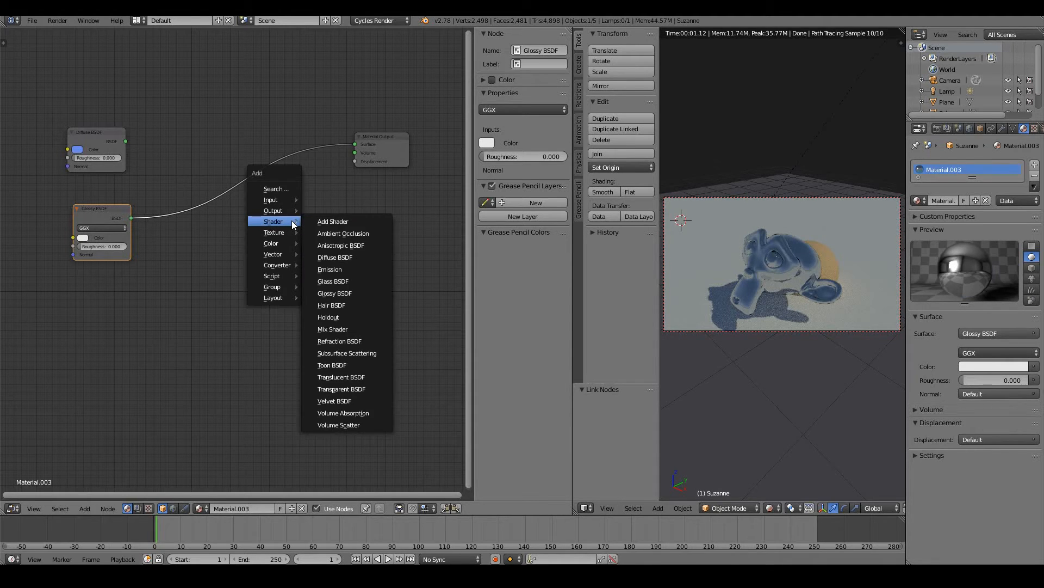
pyautogui.moveTo(351, 340)
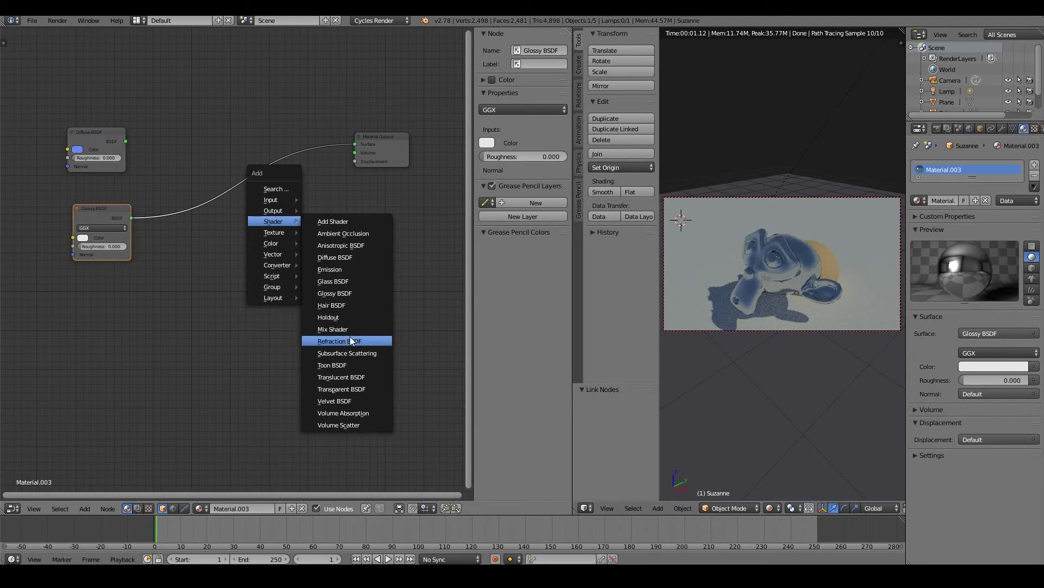
# - Drop a Mix Shader node onto the Glossy-to-Material Output link
pyautogui.click(333, 328)
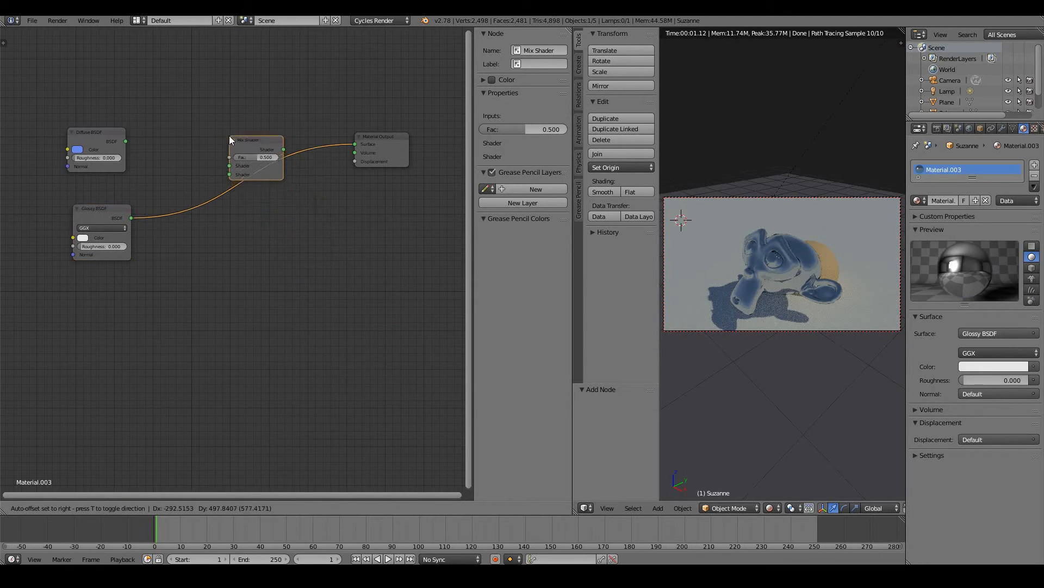
pyautogui.moveTo(255, 150); pyautogui.dragTo(271, 176)
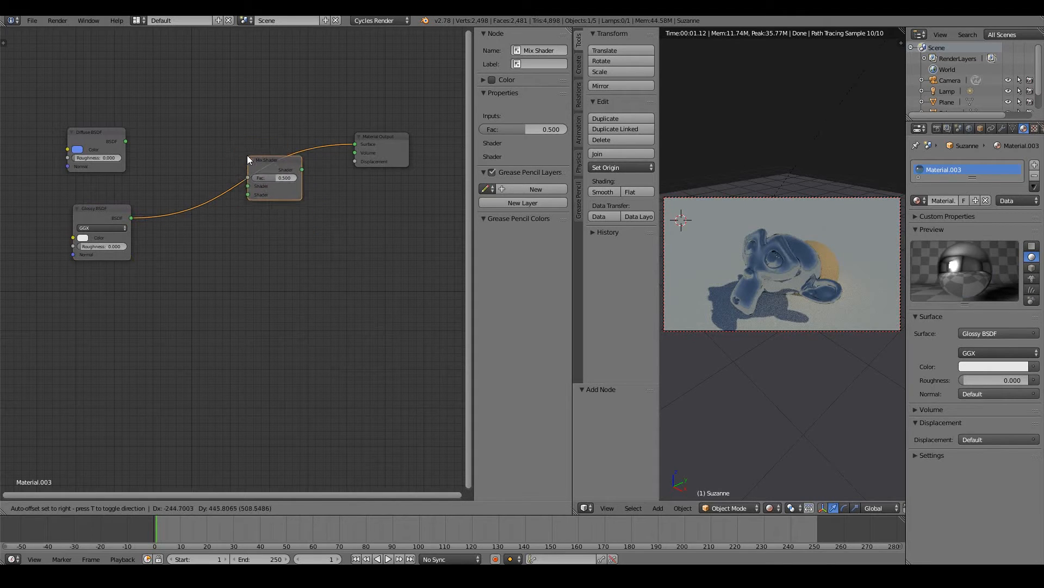
pyautogui.moveTo(274, 169); pyautogui.dragTo(267, 166)
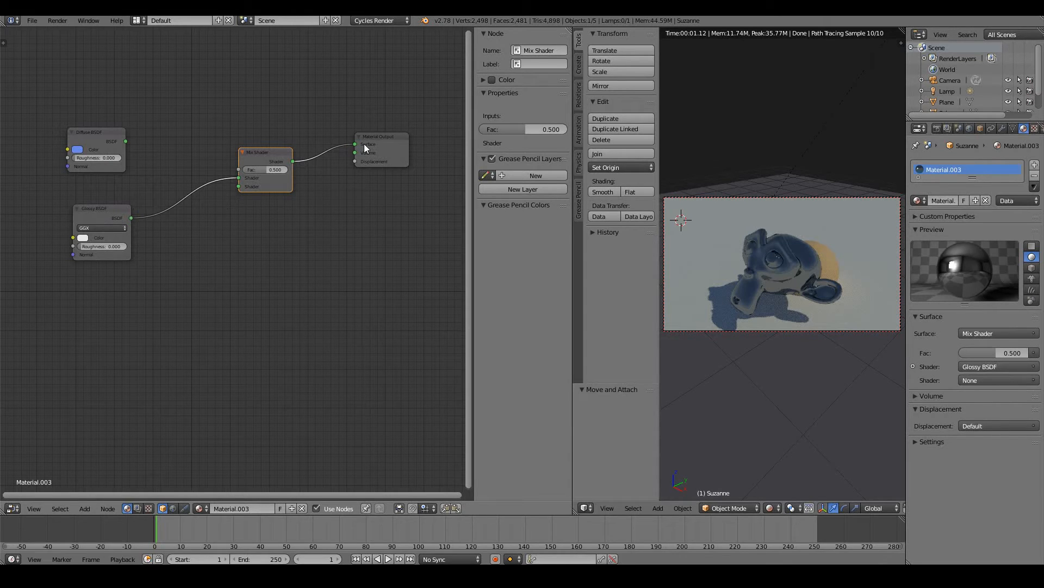
# - Connect the Diffuse BSDF output to the Mix Shader's first Shader input
pyautogui.click(96, 132)
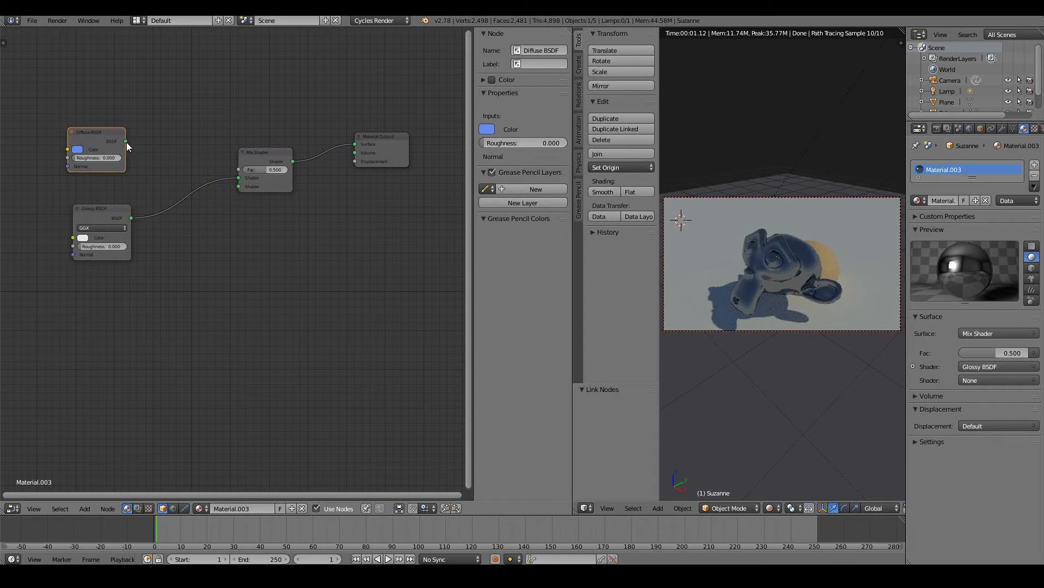
pyautogui.moveTo(126, 141); pyautogui.dragTo(239, 177)
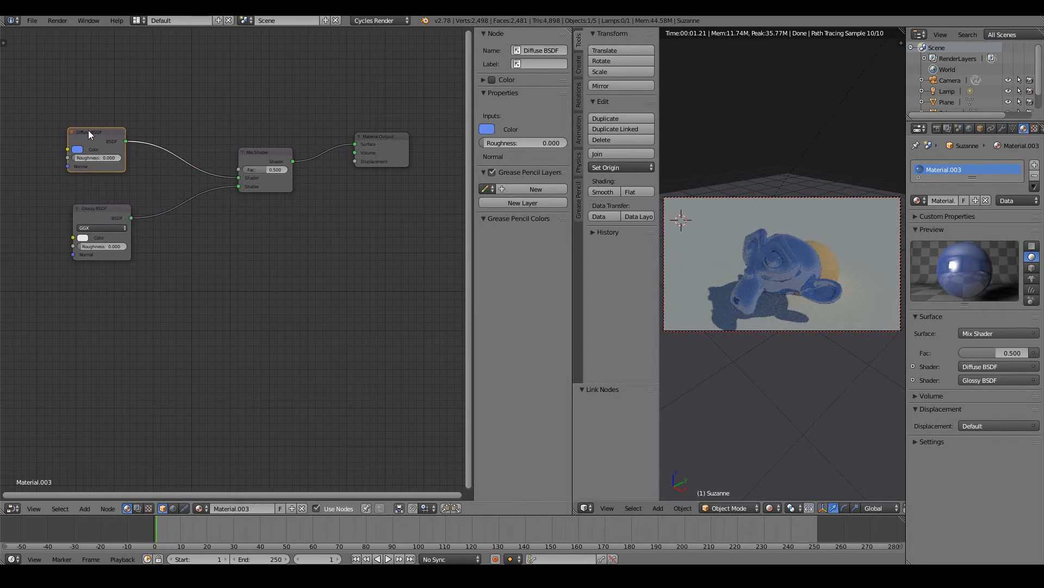
pyautogui.moveTo(226, 189)
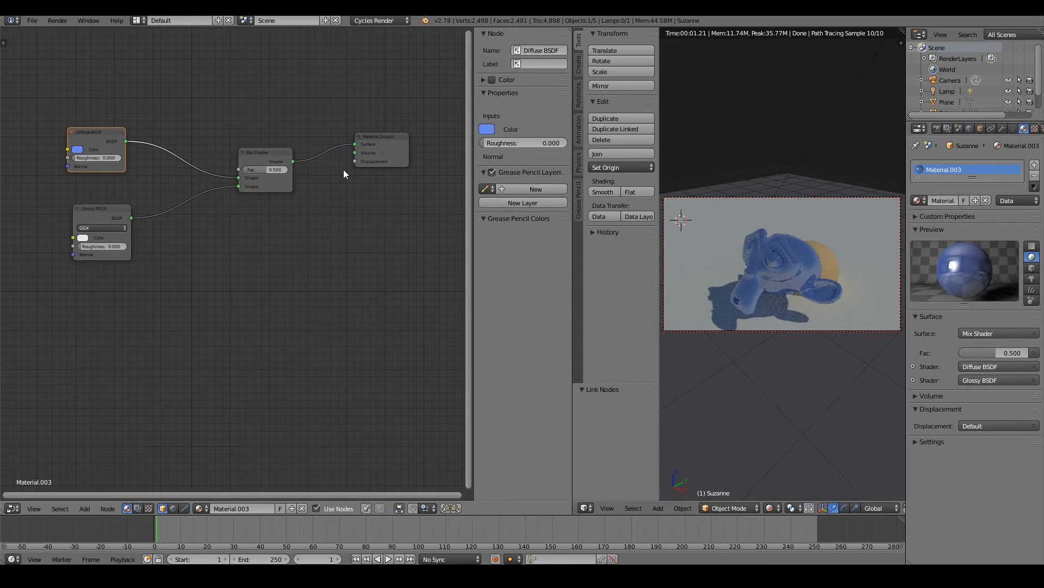
pyautogui.moveTo(265, 174)
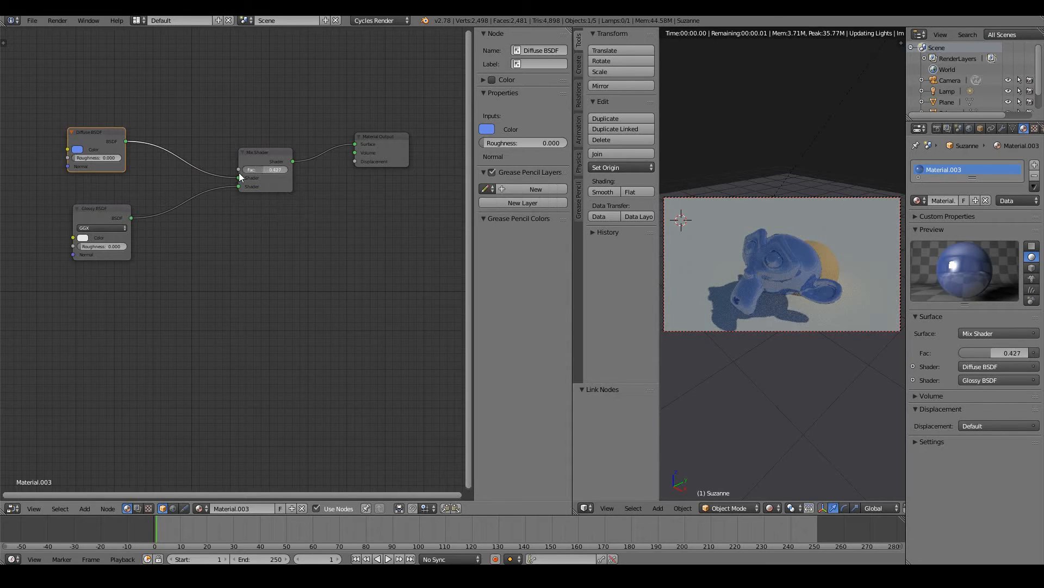
# - Sweep the Mix Shader Fac through 0.427 and 1.0, then return it to 0.5
pyautogui.moveTo(273, 170); pyautogui.dragTo(239, 170)
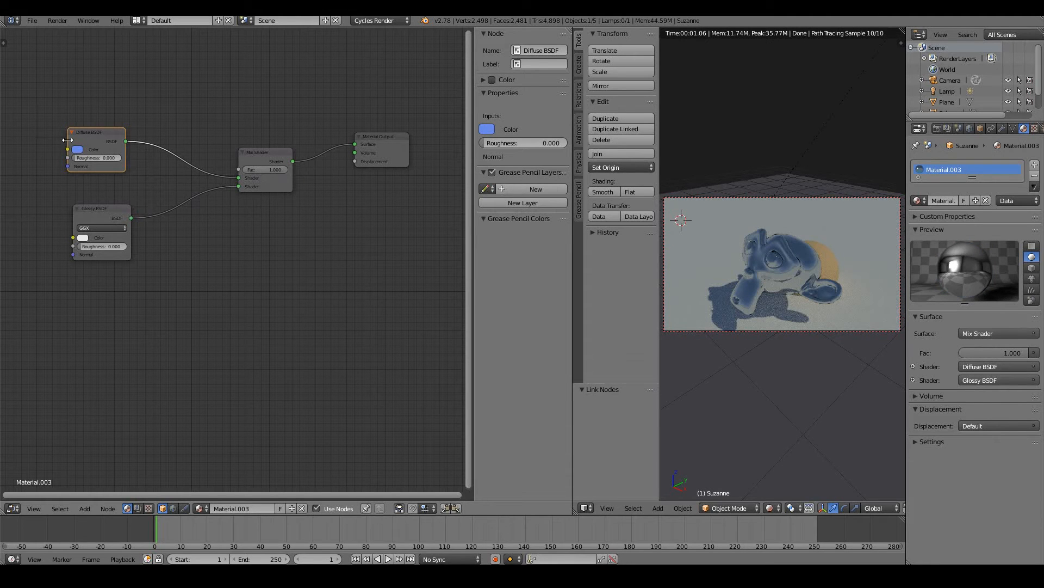
pyautogui.moveTo(312, 174)
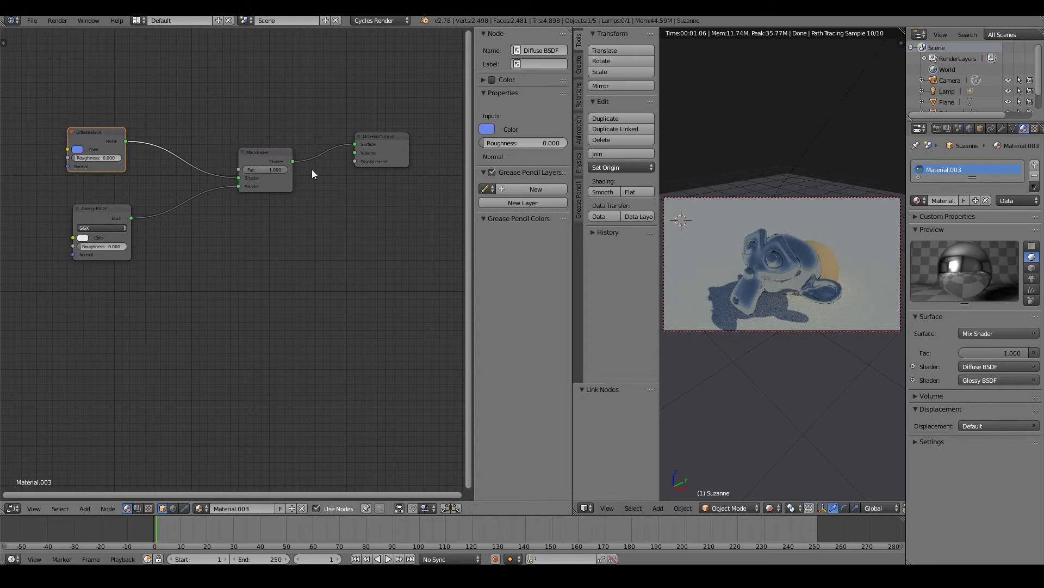
pyautogui.moveTo(275, 169); pyautogui.dragTo(263, 170)
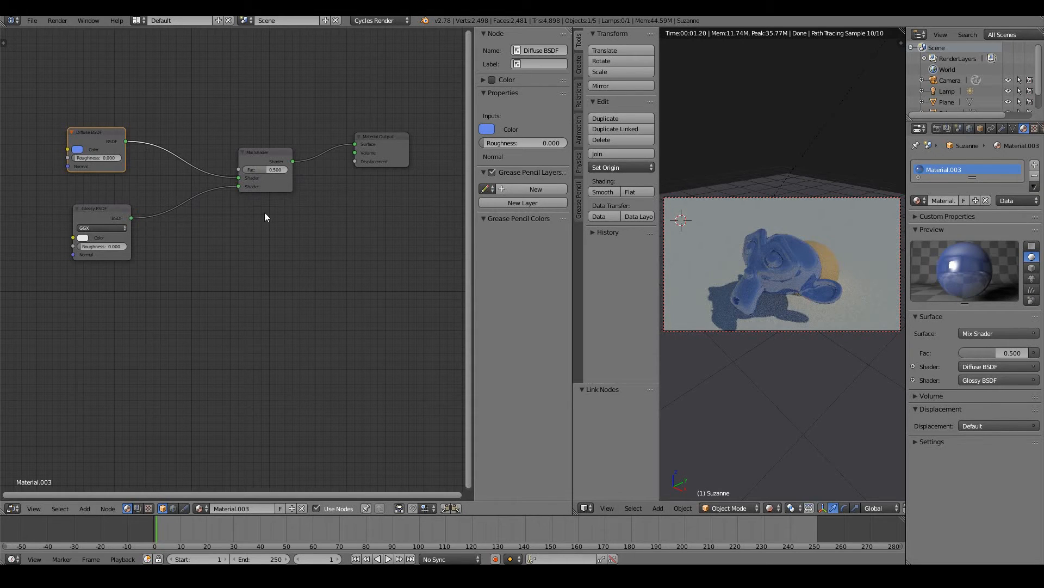
pyautogui.moveTo(64, 188)
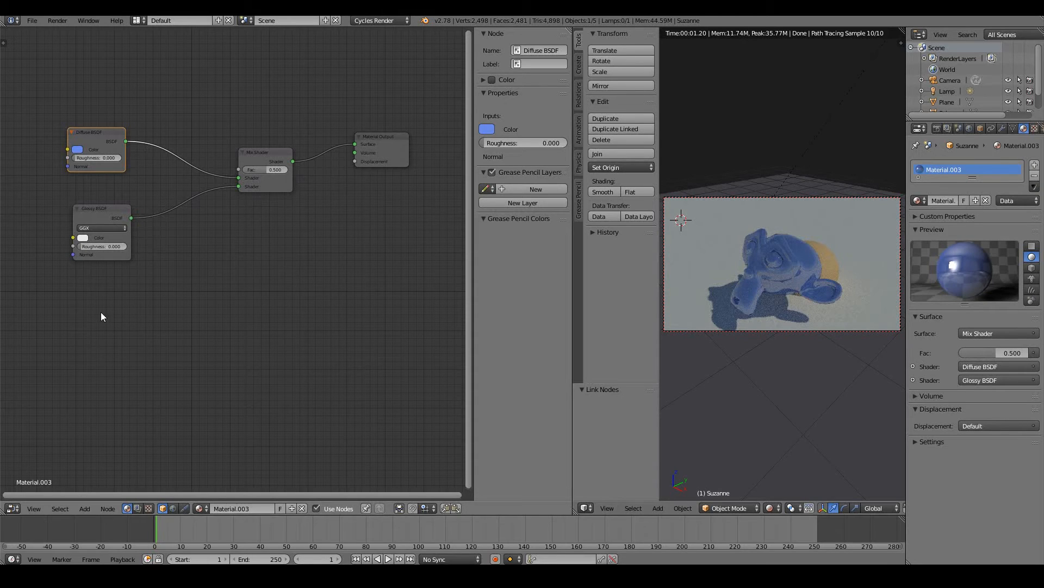
pyautogui.moveTo(757, 290)
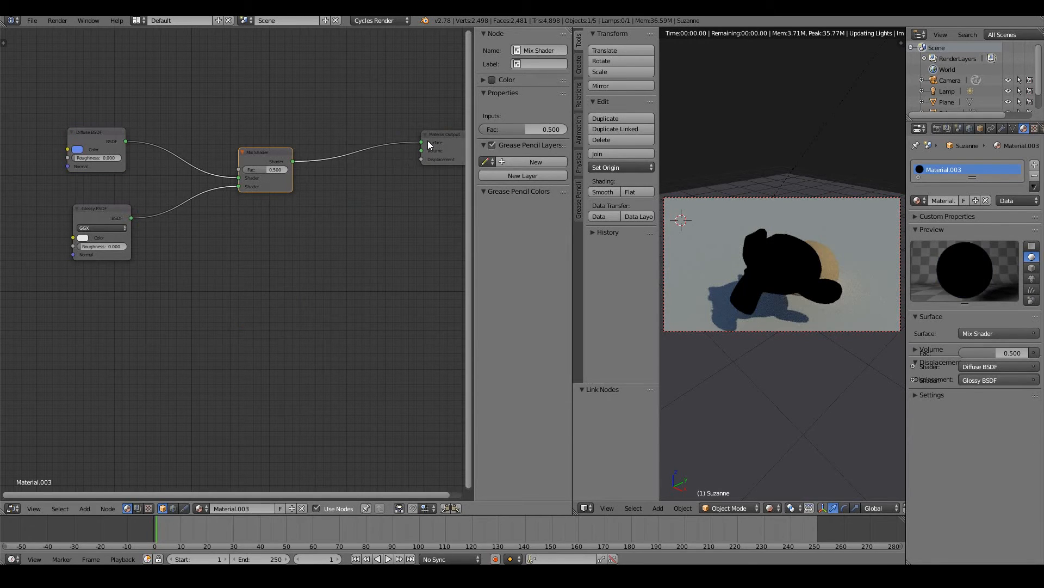
# - Move Material Output right and insert a second Mix Shader on its incoming link
pyautogui.click(385, 138)
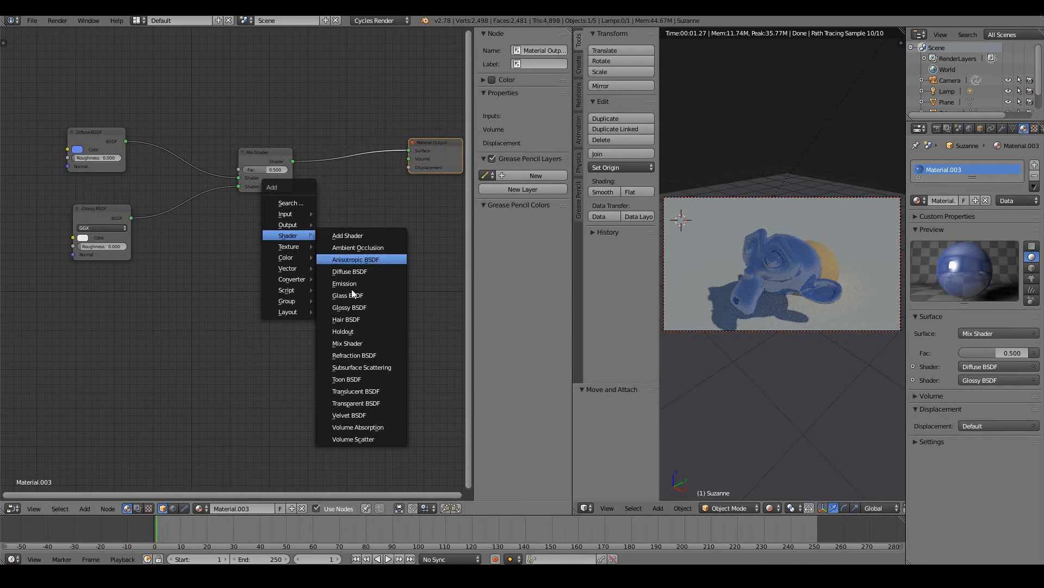
pyautogui.click(347, 343)
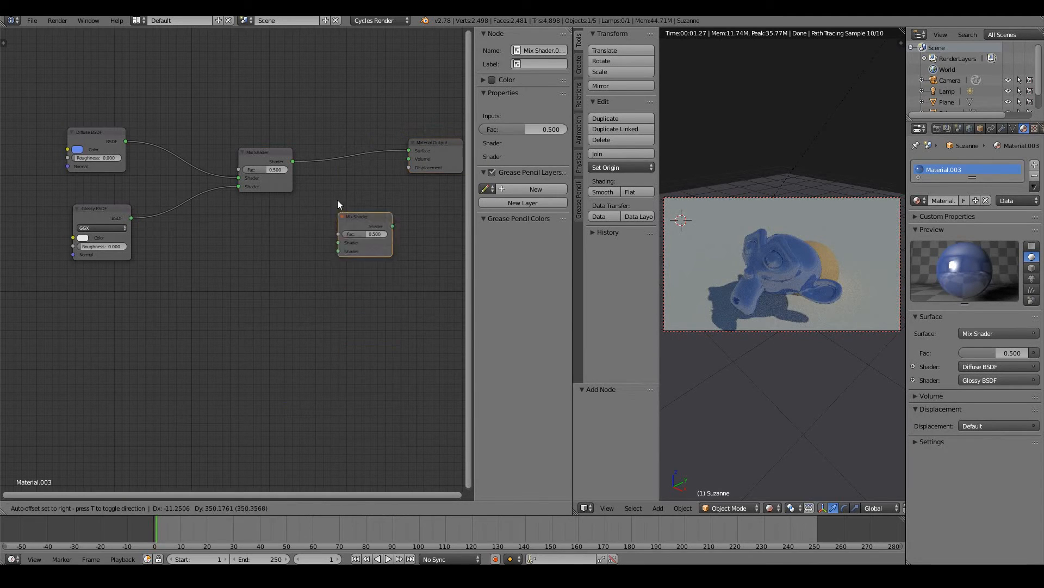
pyautogui.moveTo(364, 233); pyautogui.dragTo(355, 158)
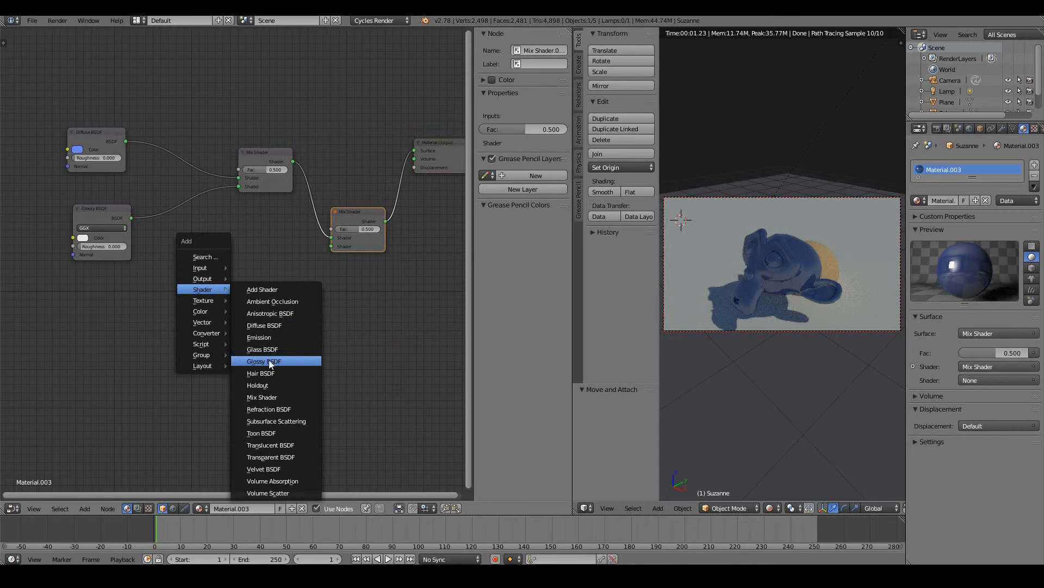
# - Add an Emission node for the second Mix Shader's lower input
pyautogui.click(259, 338)
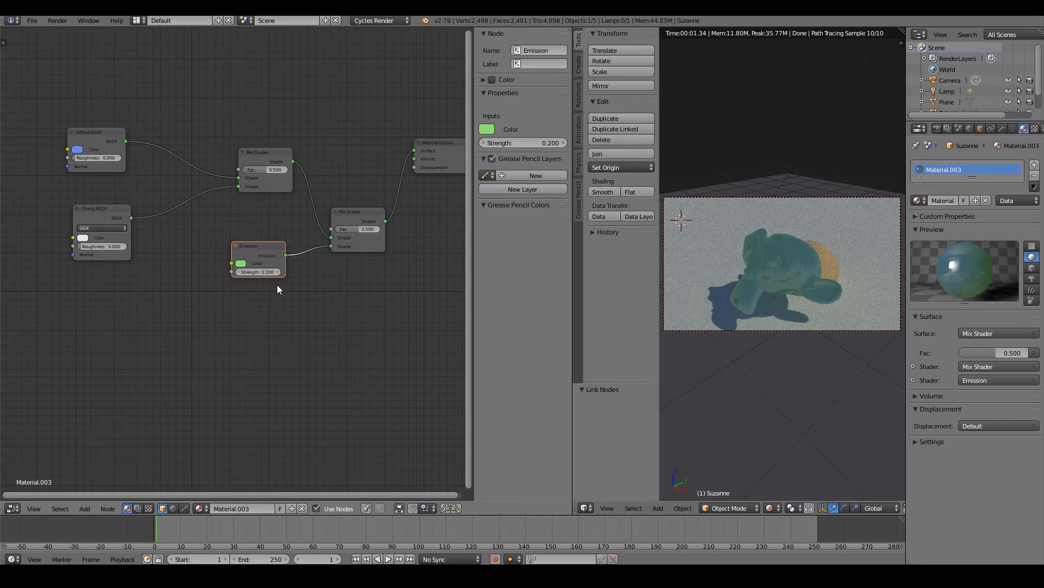
pyautogui.moveTo(252, 279)
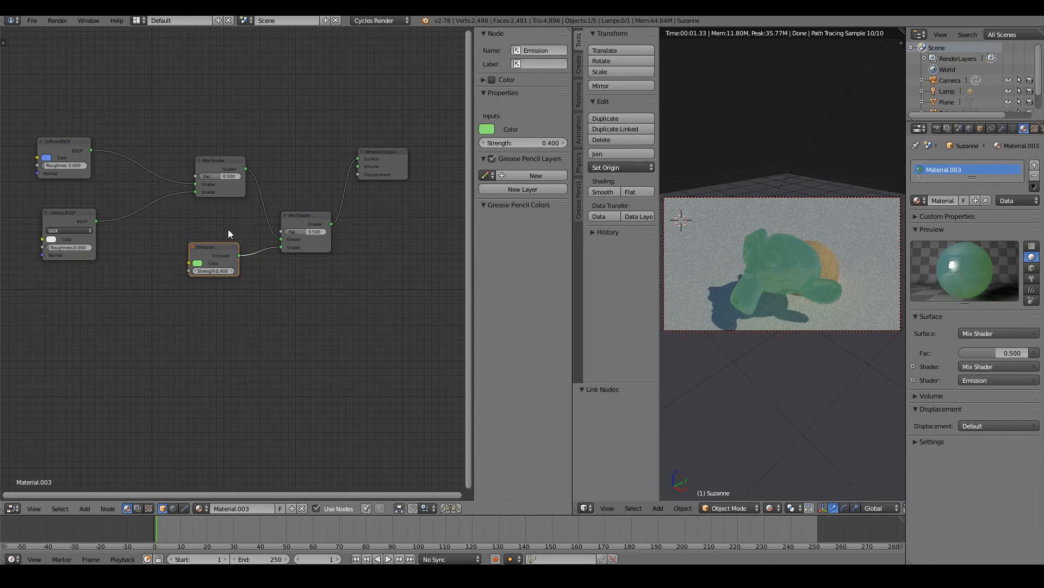
pyautogui.moveTo(742, 209)
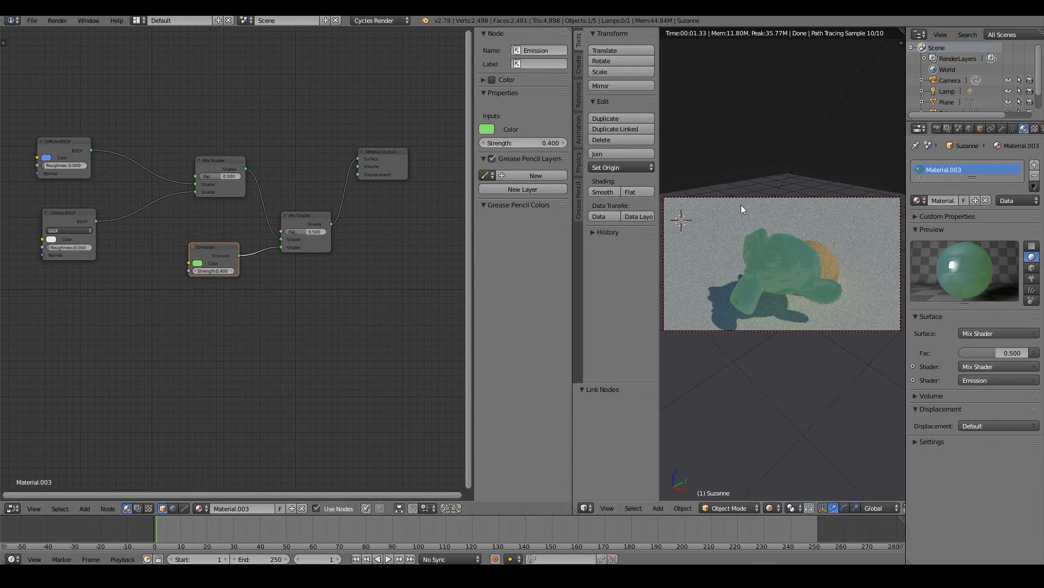
pyautogui.moveTo(719, 324)
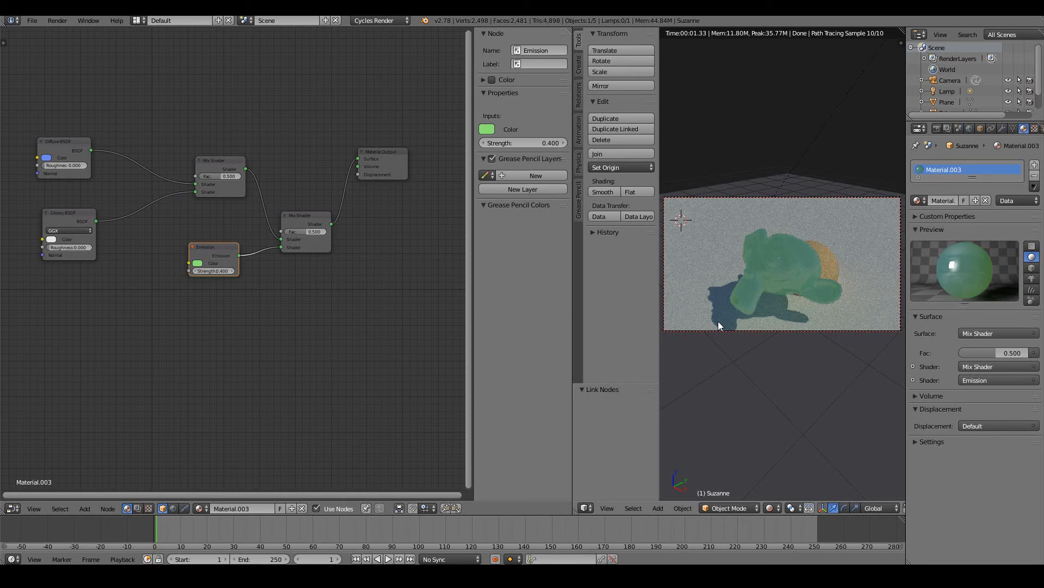
pyautogui.moveTo(788, 115)
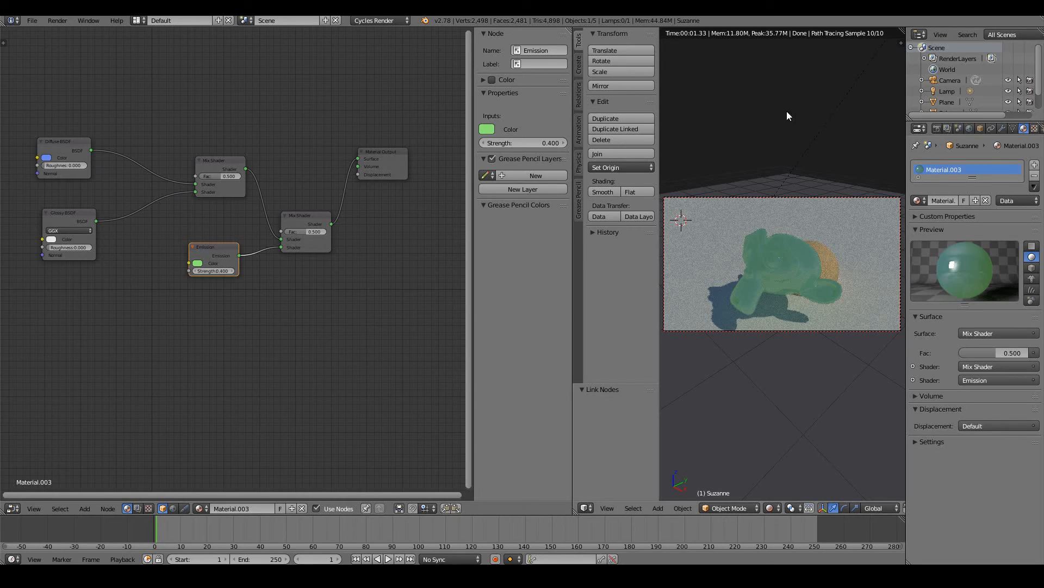
pyautogui.moveTo(818, 122)
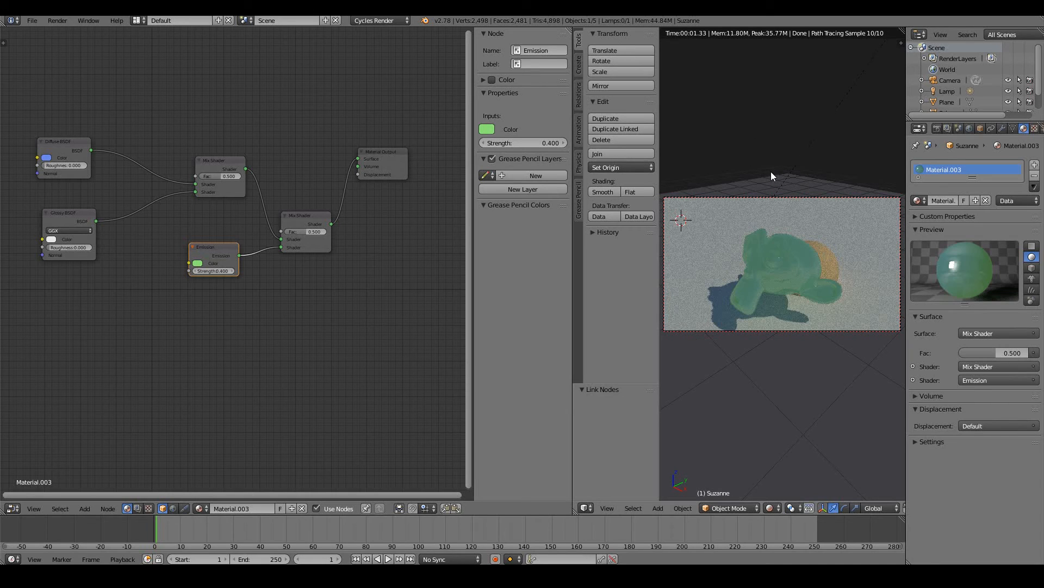
pyautogui.moveTo(801, 161)
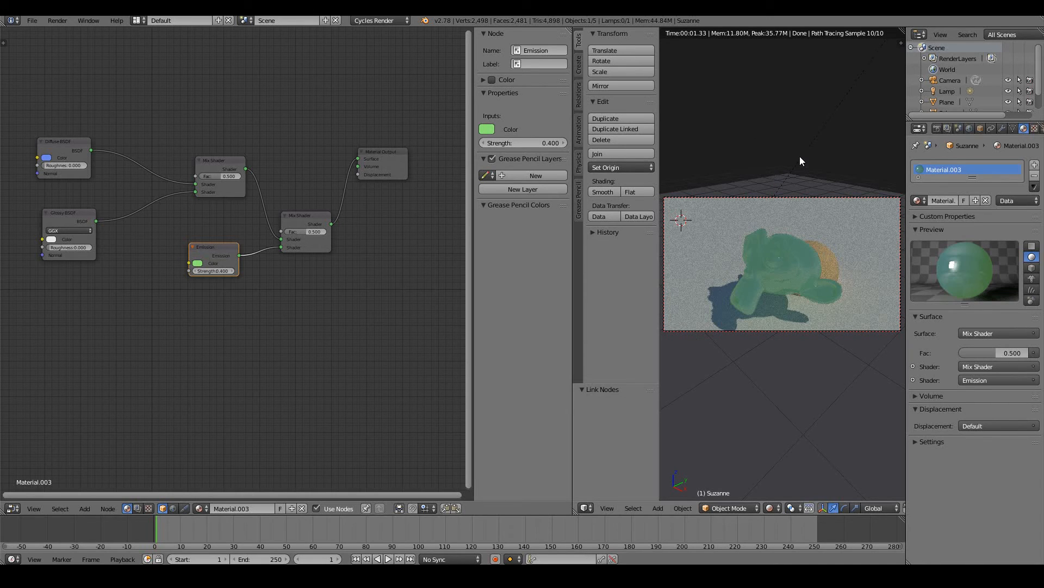
pyautogui.moveTo(816, 171)
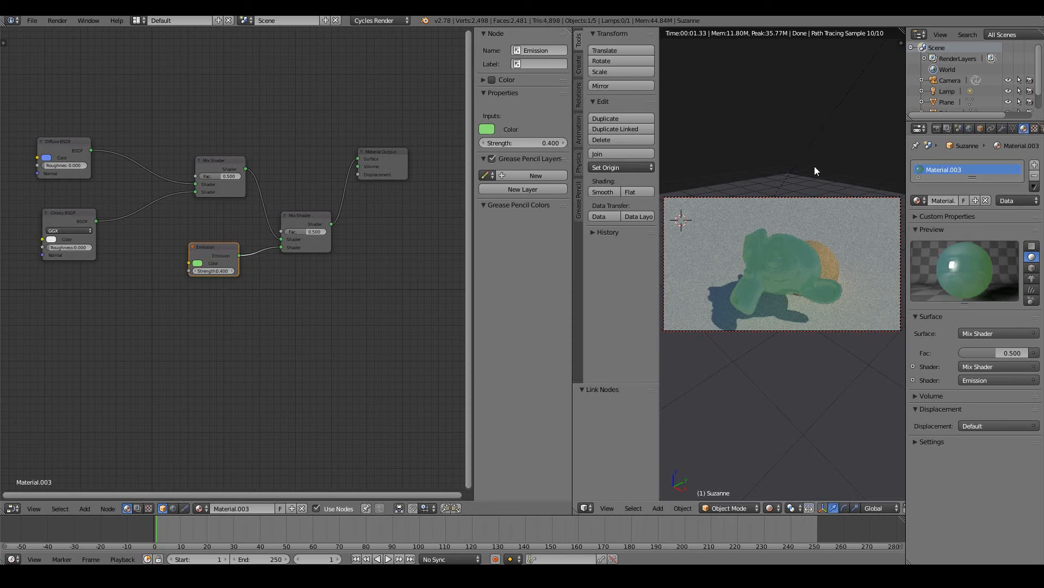
pyautogui.moveTo(767, 143)
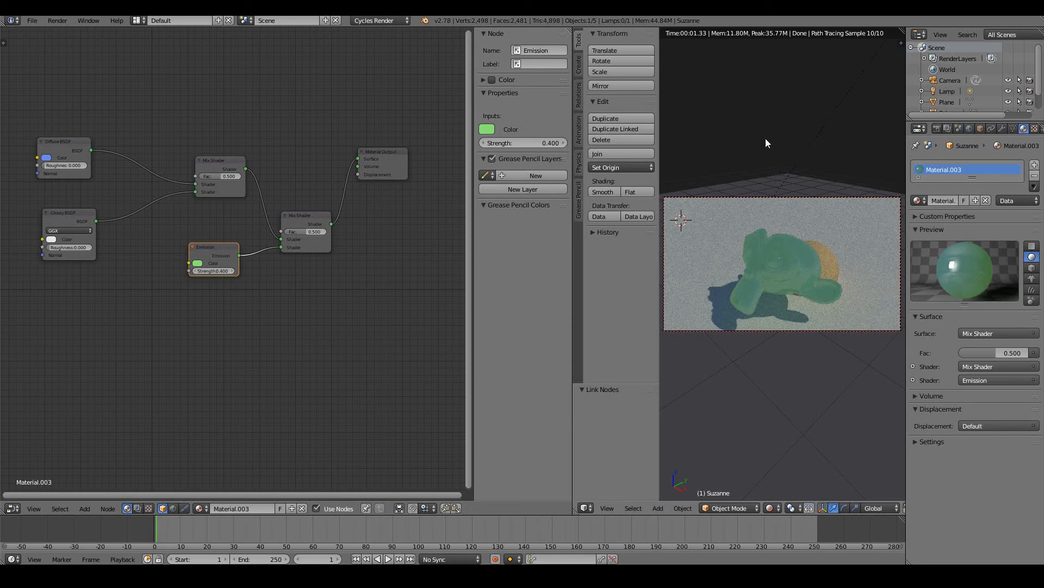
pyautogui.moveTo(783, 173)
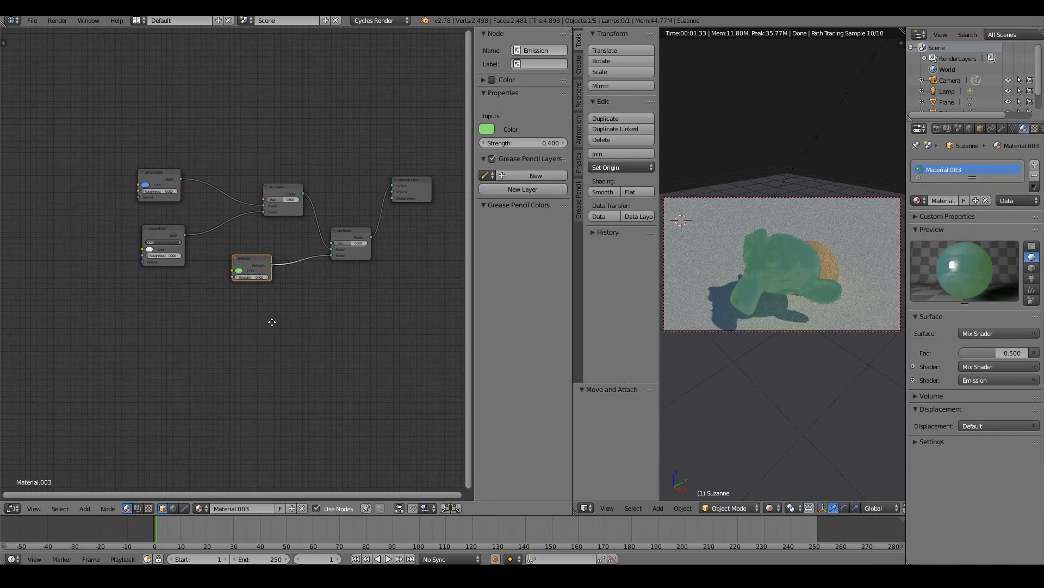
pyautogui.moveTo(322, 219)
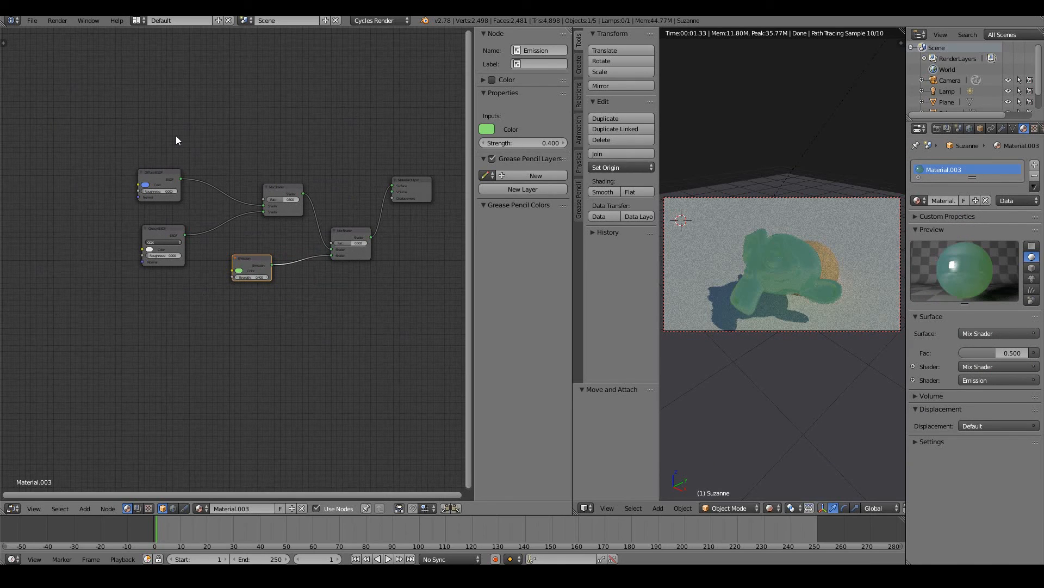
# - Add an Image Texture node, cancel the image file browser, and feed it to the Diffuse BSDF Color
pyautogui.click(83, 508)
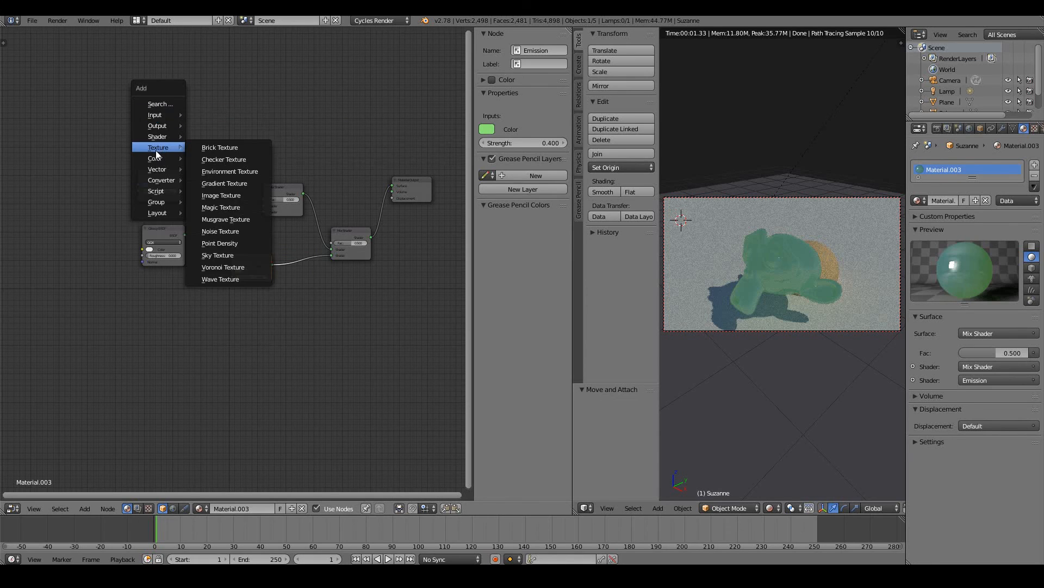
pyautogui.click(221, 195)
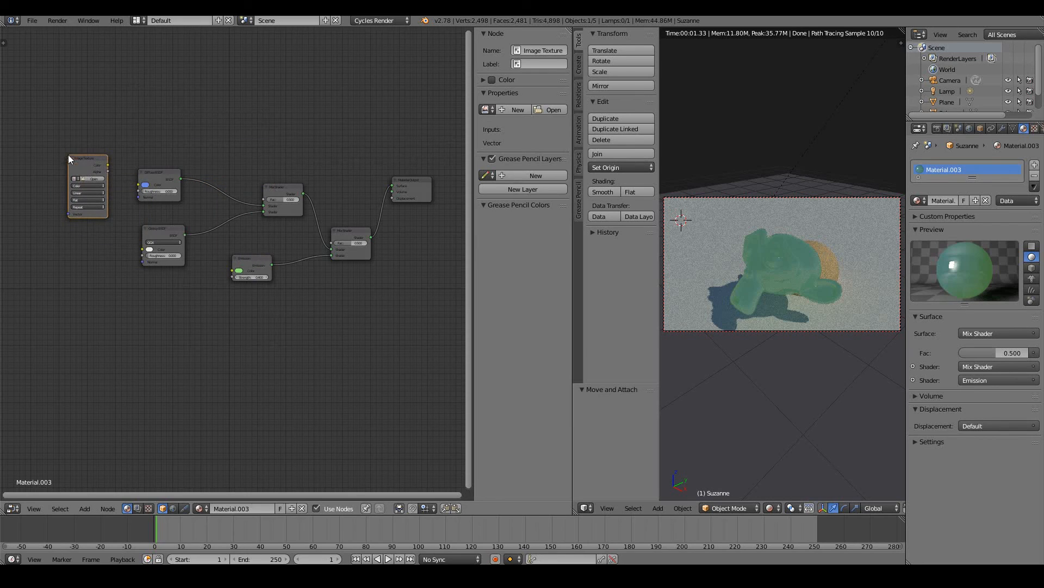
pyautogui.click(554, 109)
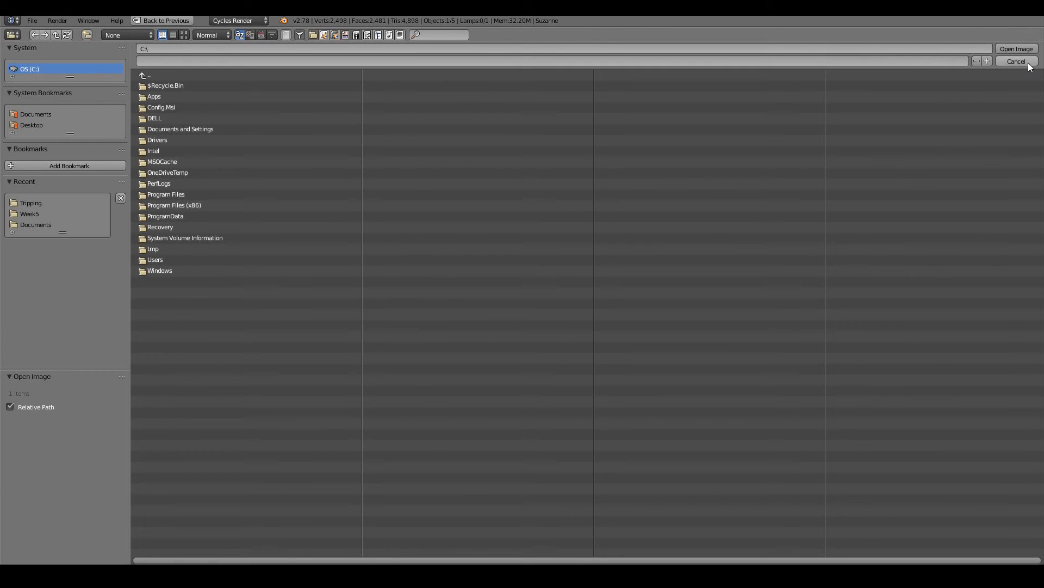
pyautogui.click(1017, 61)
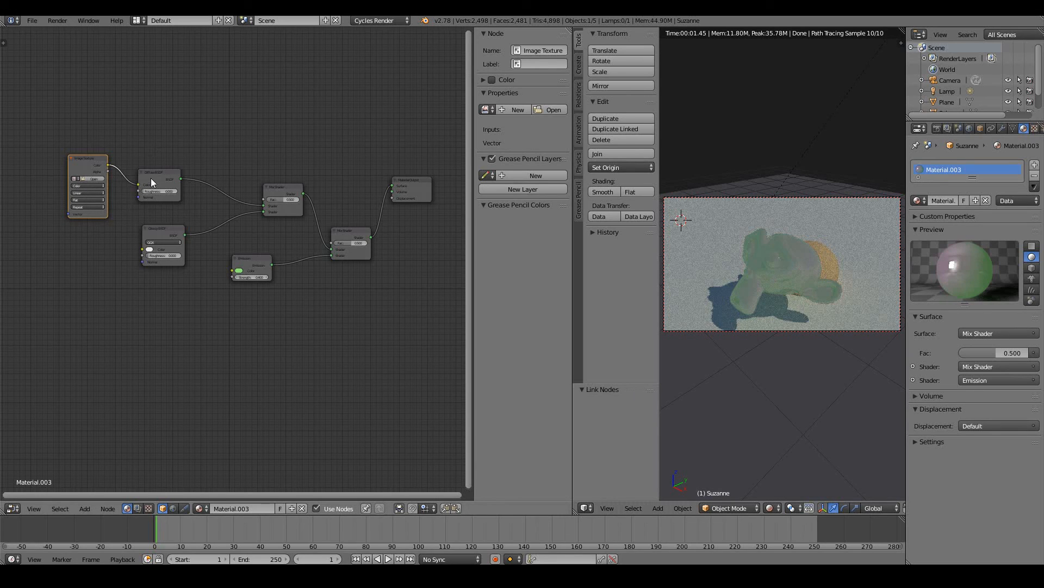
pyautogui.moveTo(726, 289)
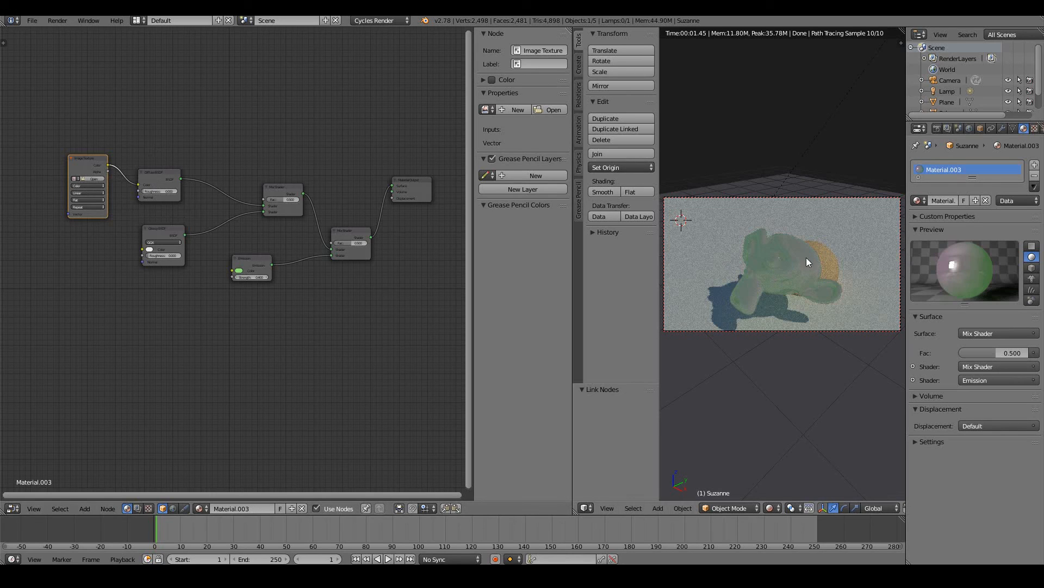
pyautogui.moveTo(814, 261)
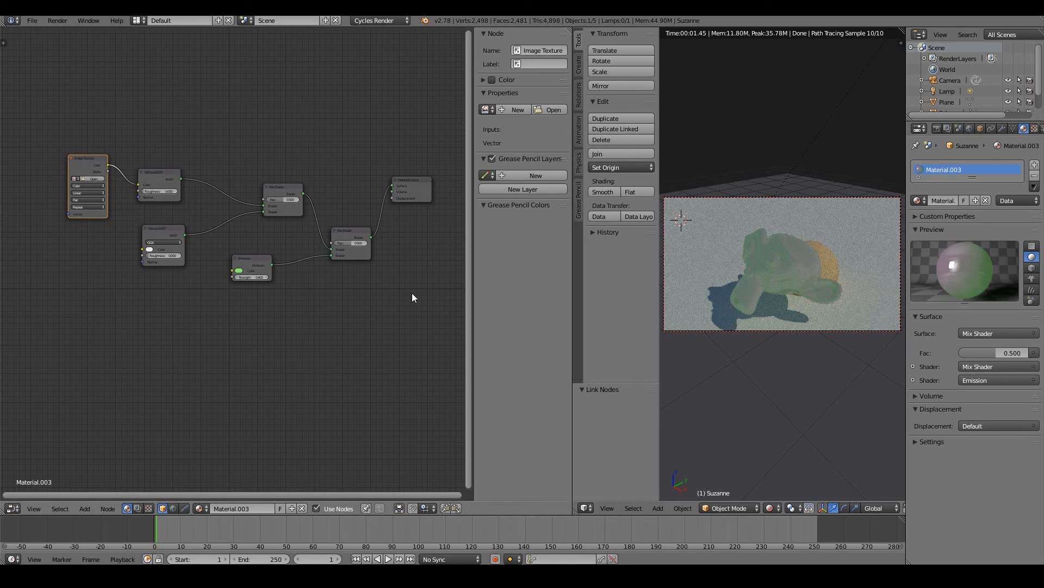
pyautogui.moveTo(388, 289)
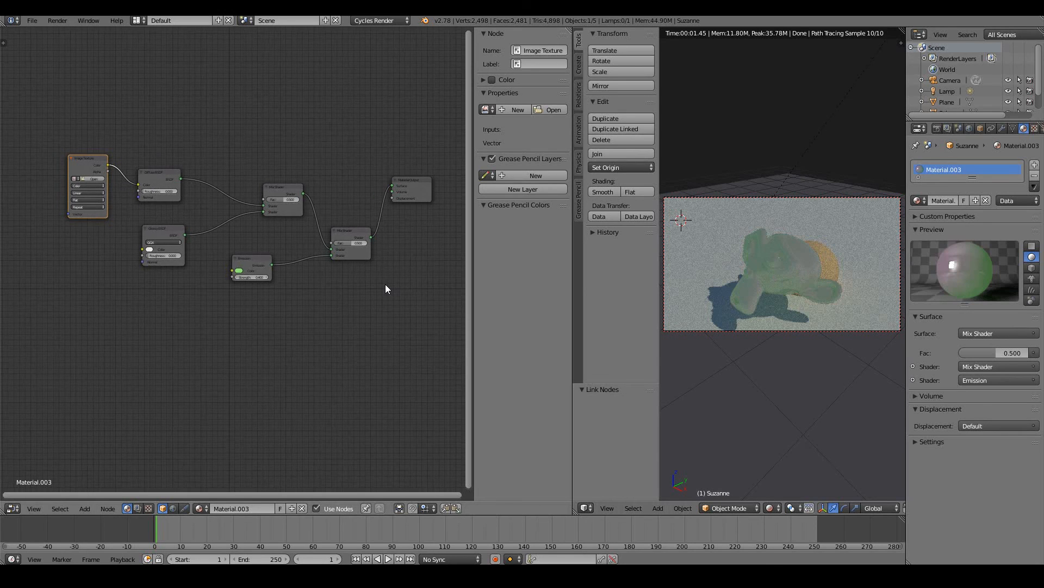